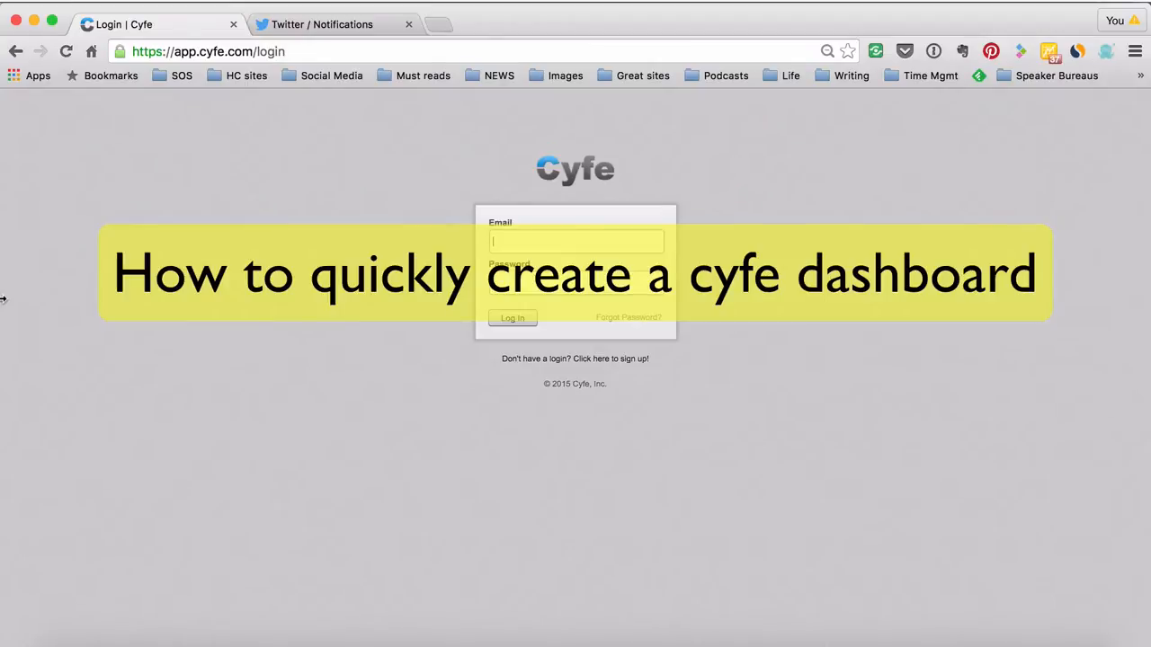
Step: Log into the Cyfe account with email and password to reach the Untitled dashboard
left_click(1049, 51)
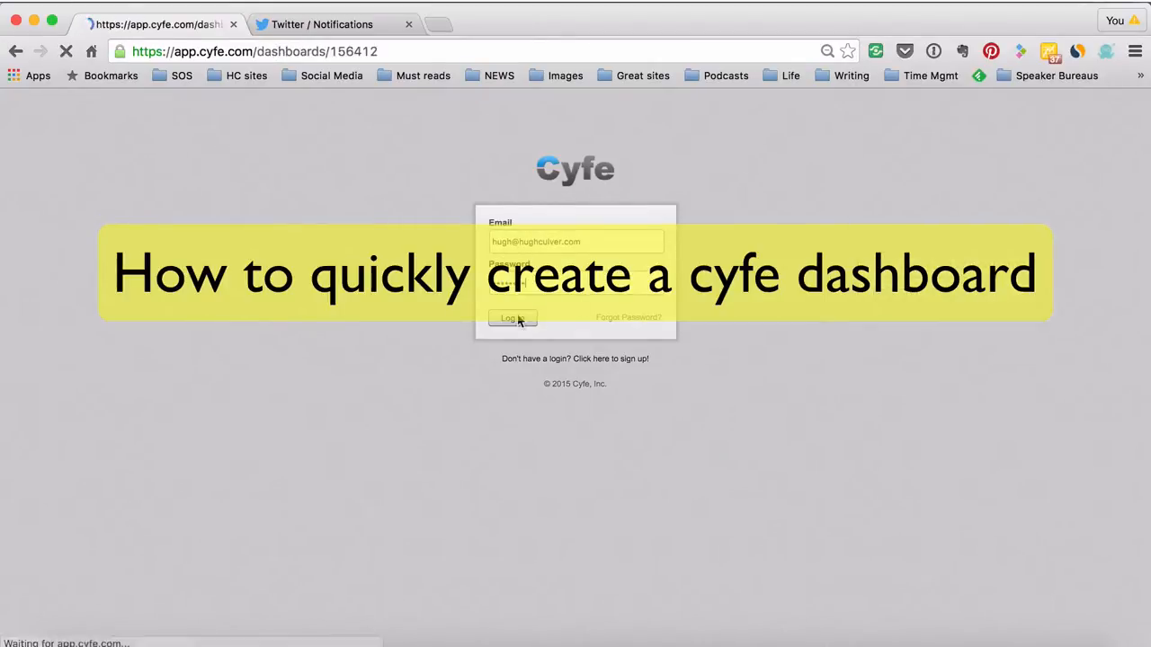
left_click(509, 318)
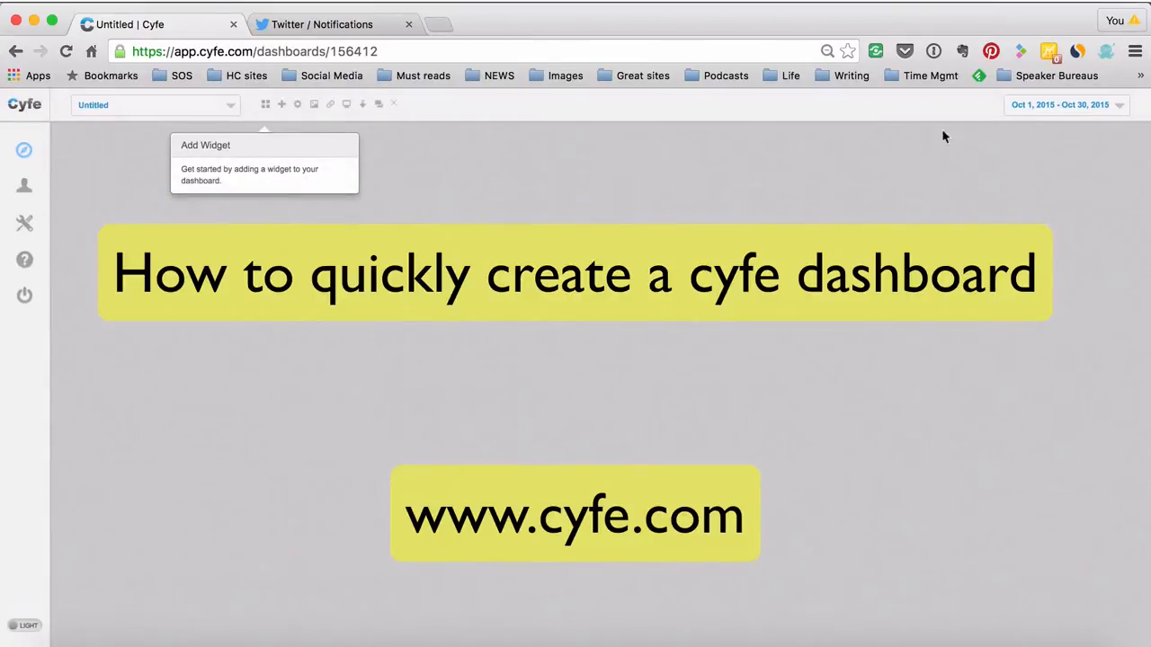
mouse_move(812, 219)
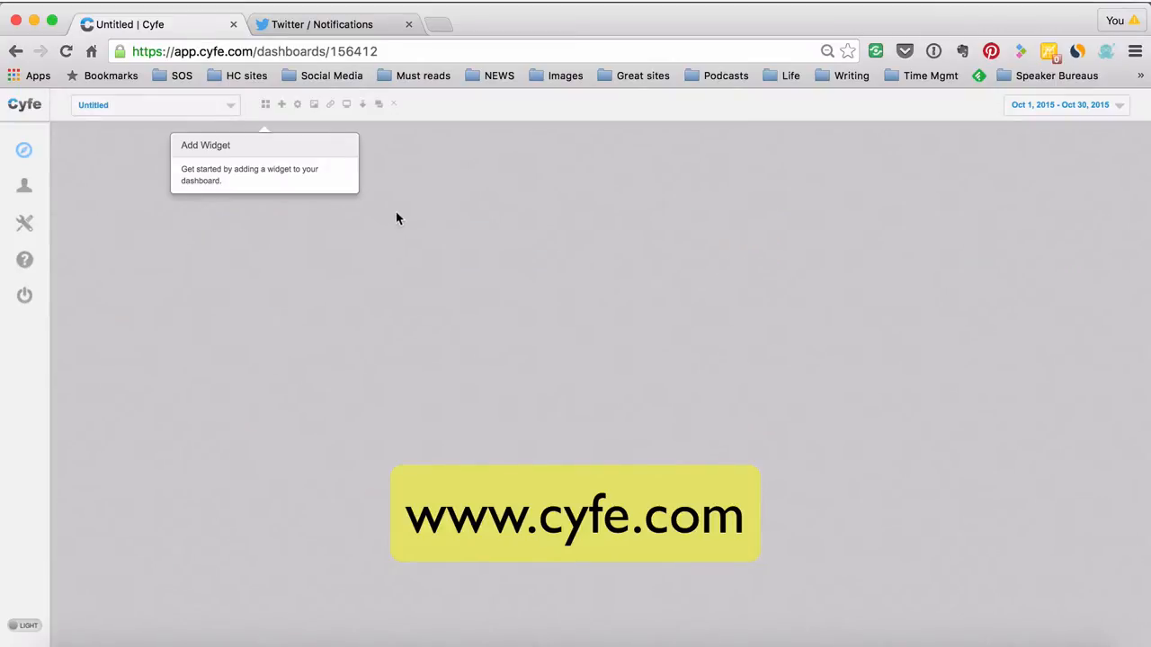
mouse_move(271, 123)
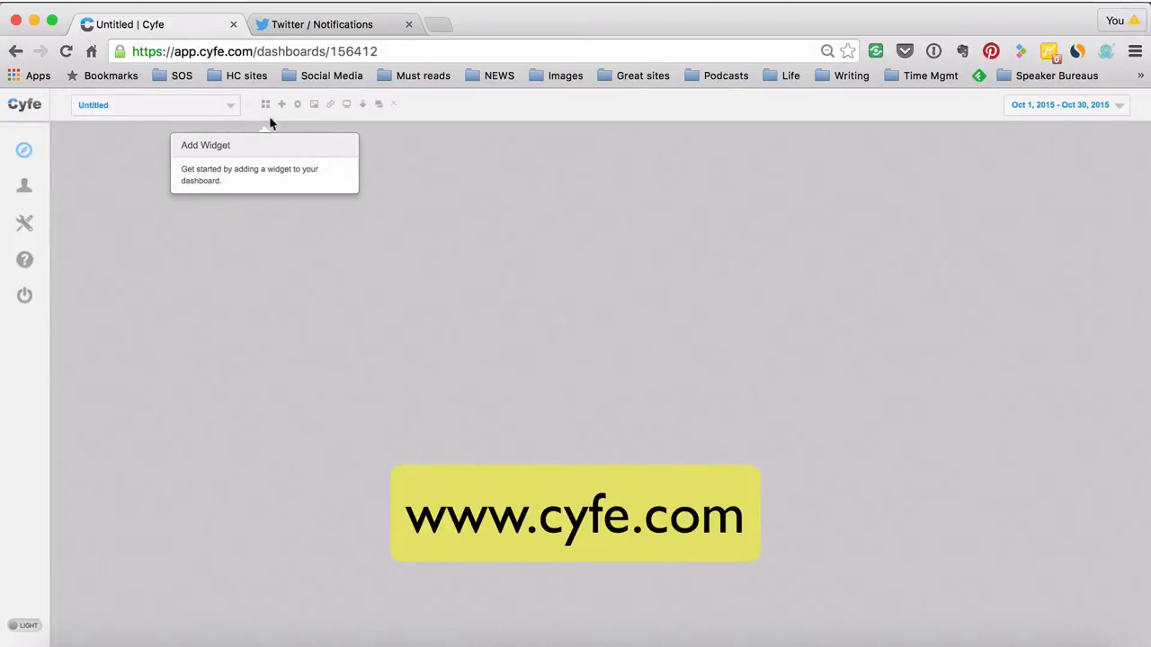
mouse_move(266, 104)
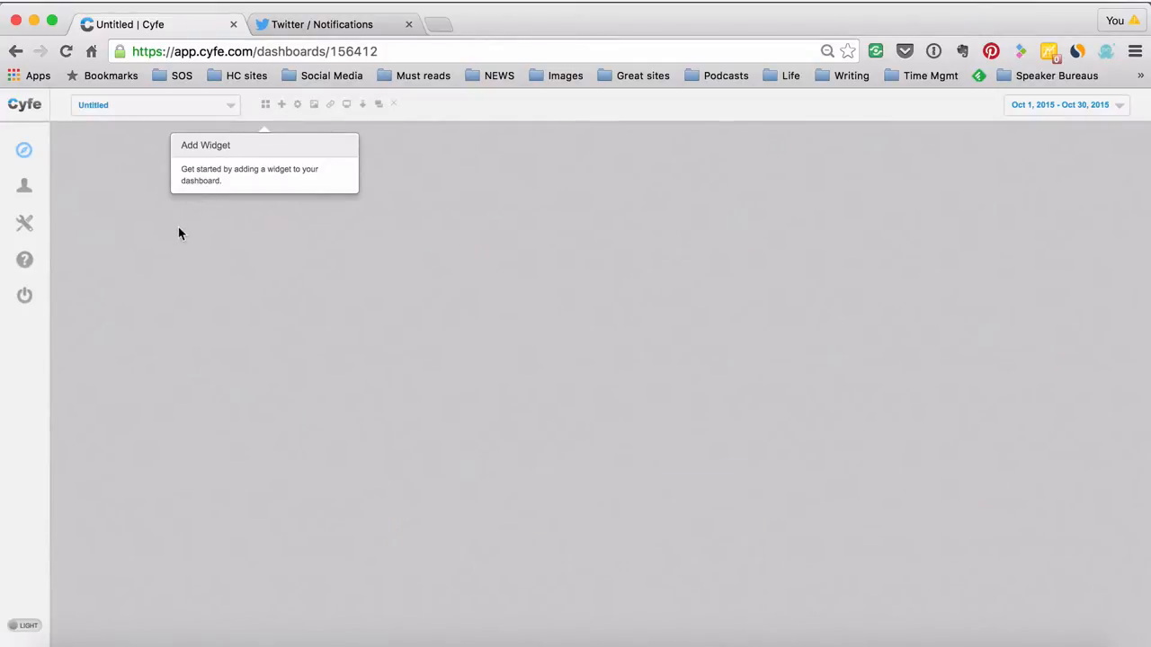
mouse_move(592, 182)
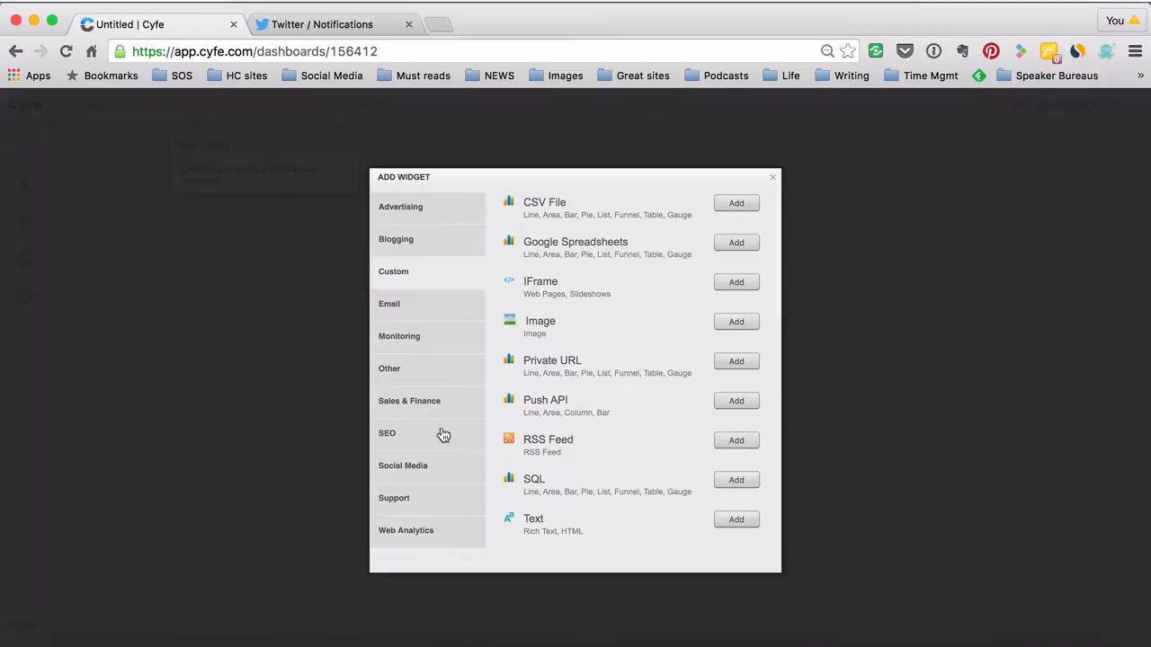
Step: Add a Facebook Pages widget from Social Media, configure it, and save
left_click(403, 465)
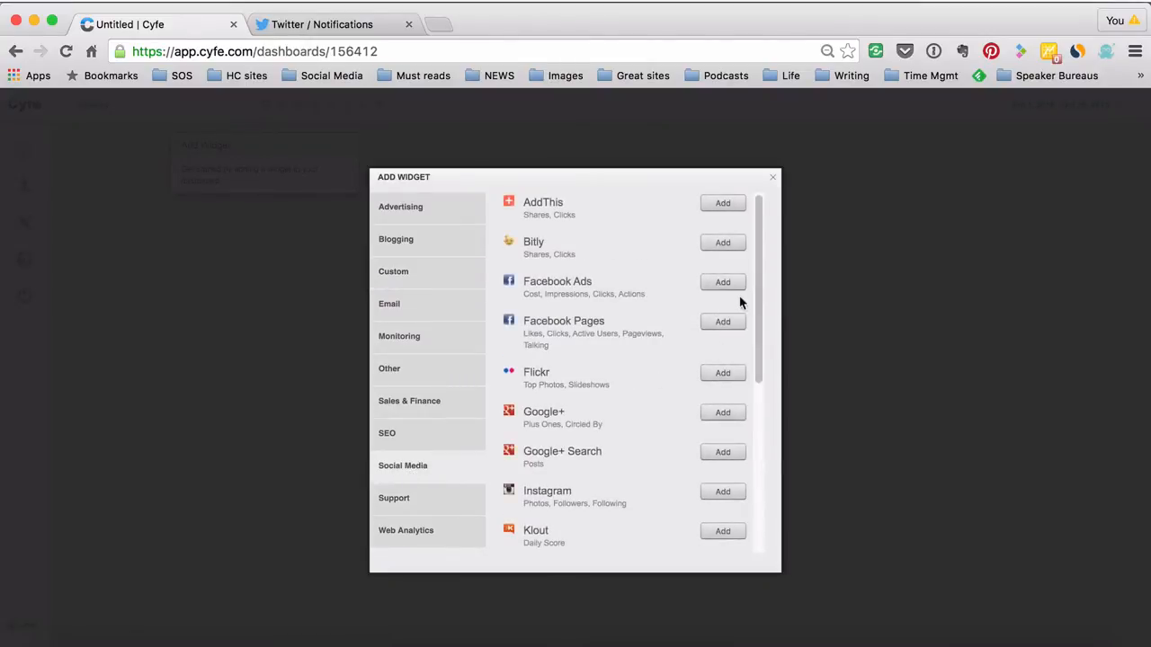
left_click(722, 321)
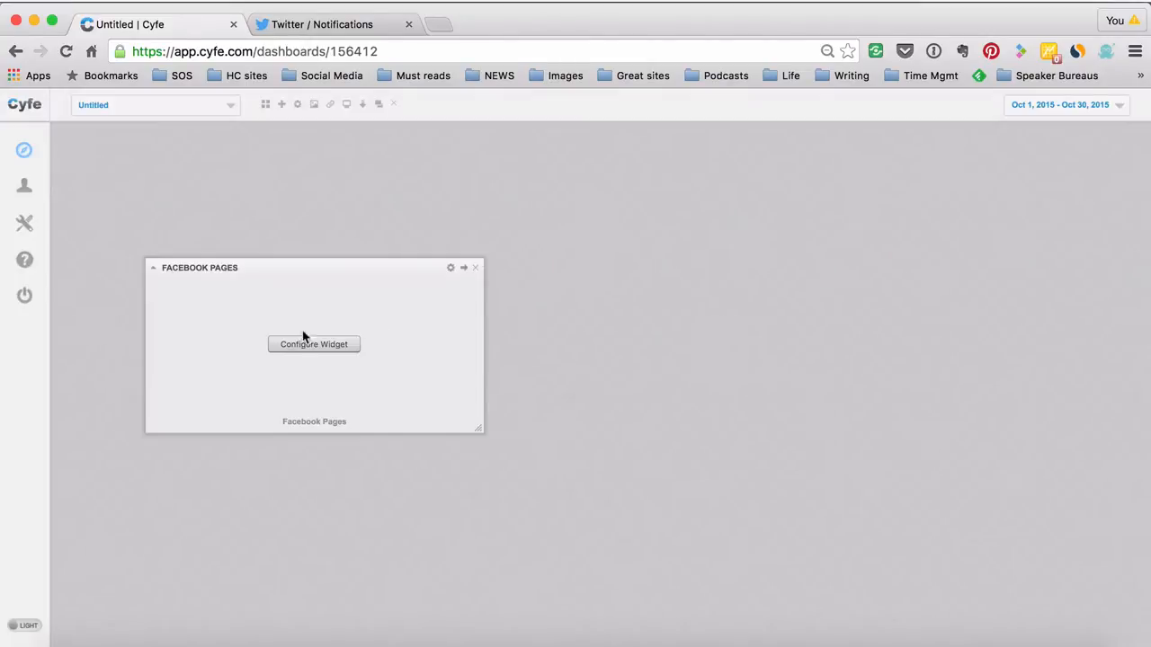
left_click(313, 343)
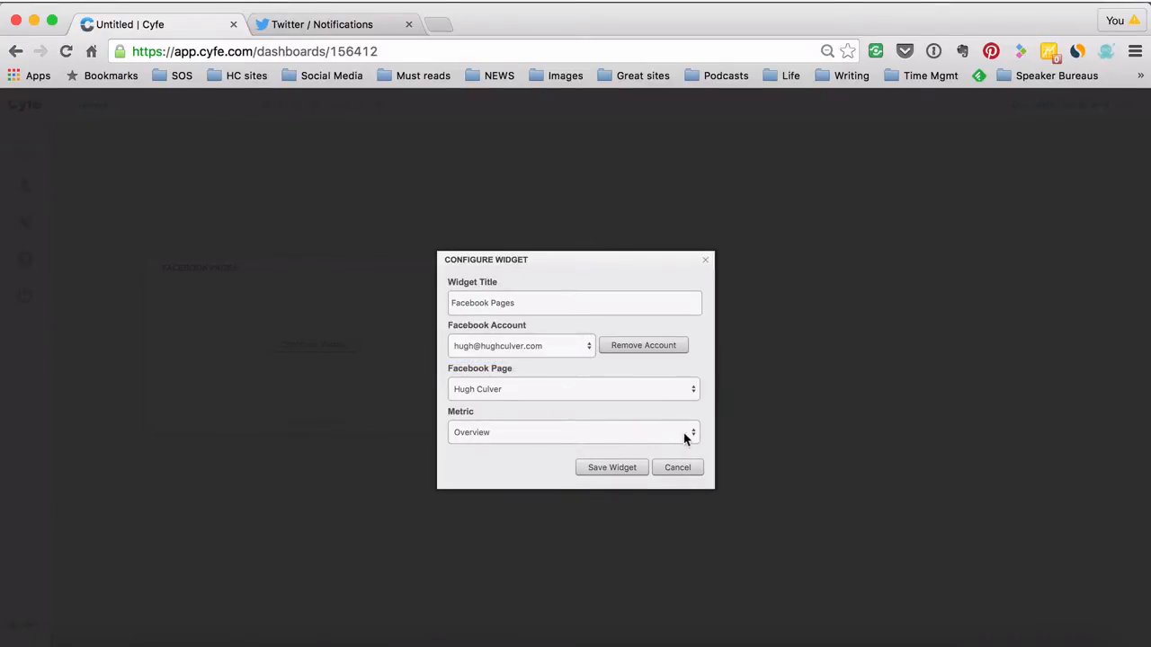
mouse_move(452, 432)
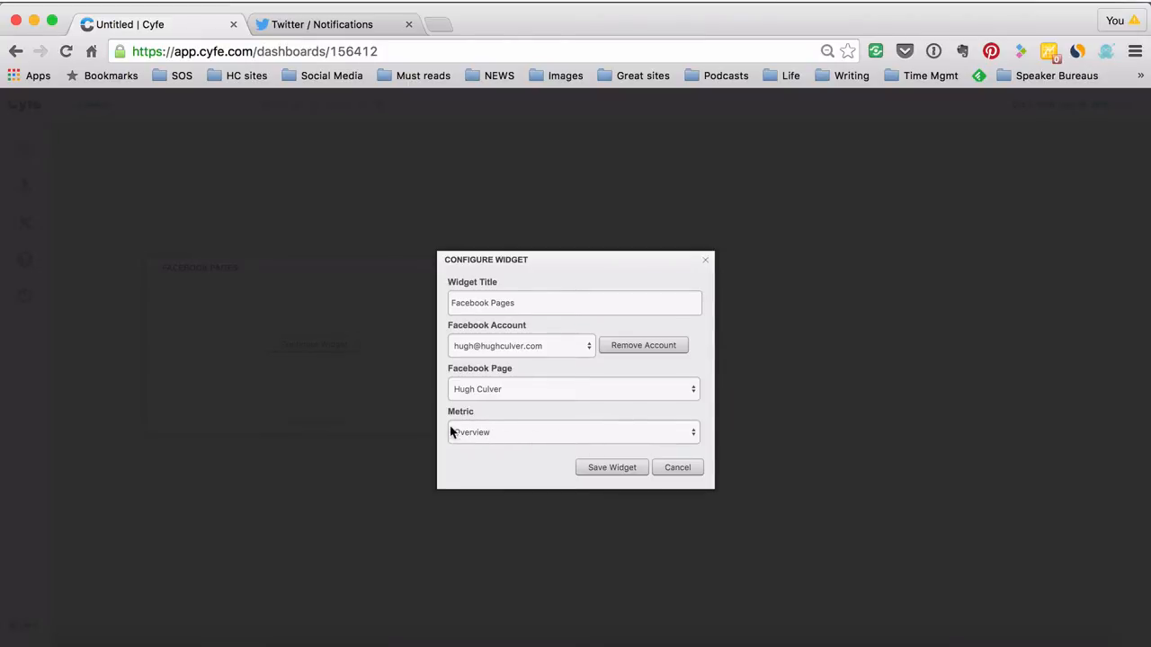
left_click(573, 431)
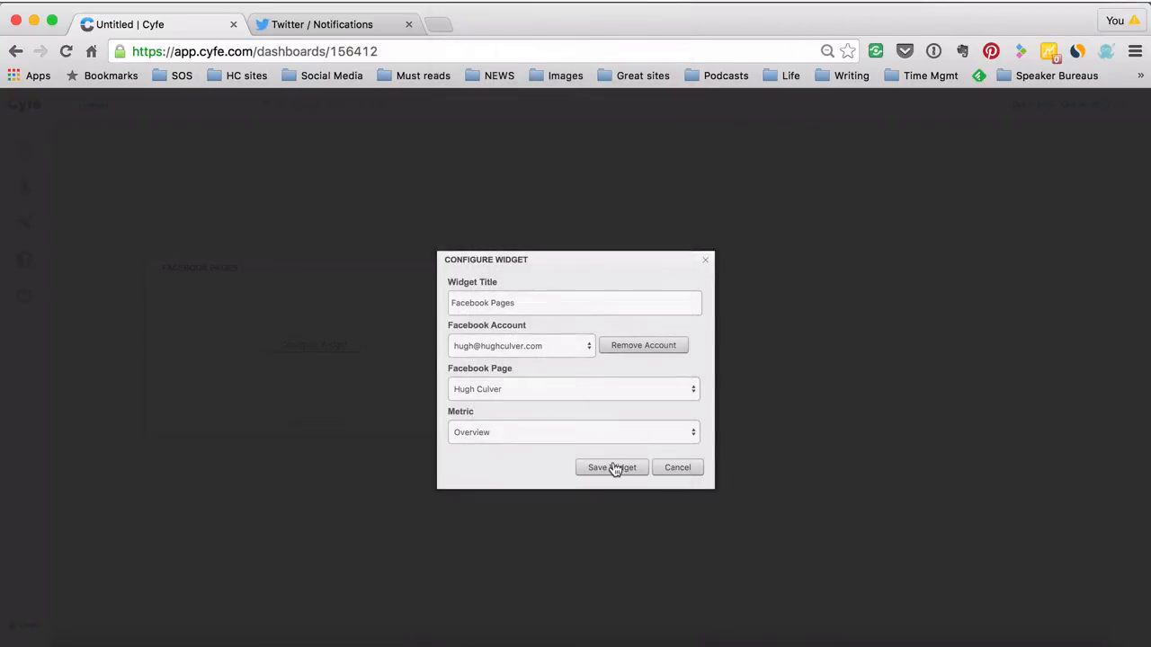
left_click(611, 467)
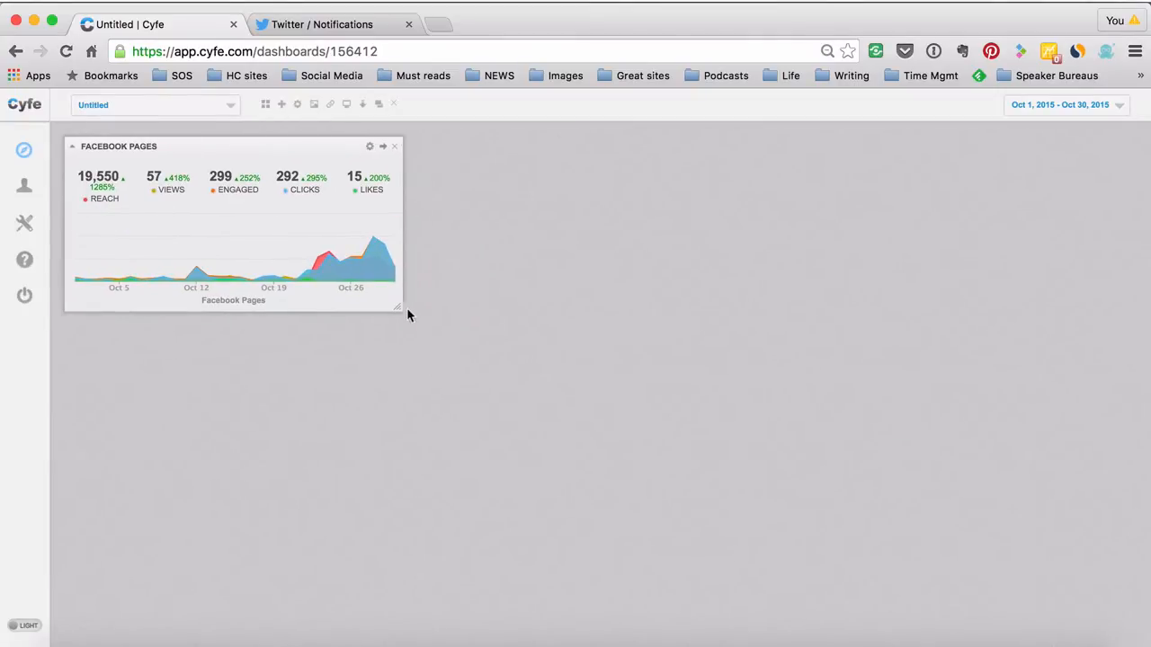
Step: Drag the Facebook Pages widget's bottom-right corner outward to enlarge its chart
left_click_drag(398, 310, 409, 364)
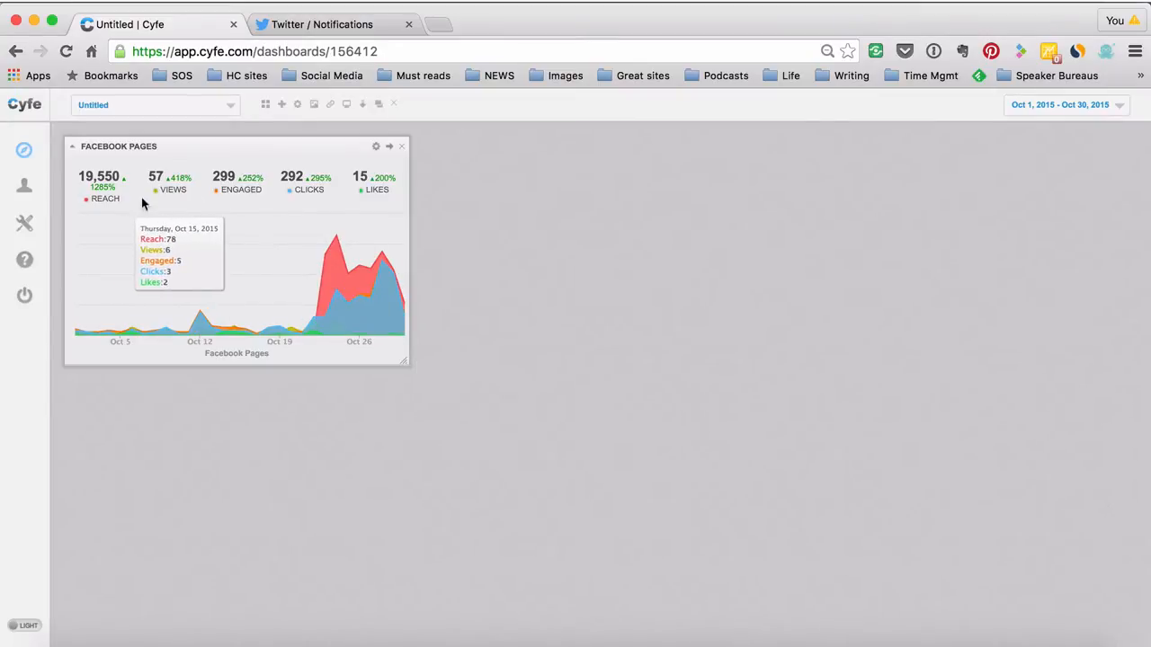
mouse_move(252, 178)
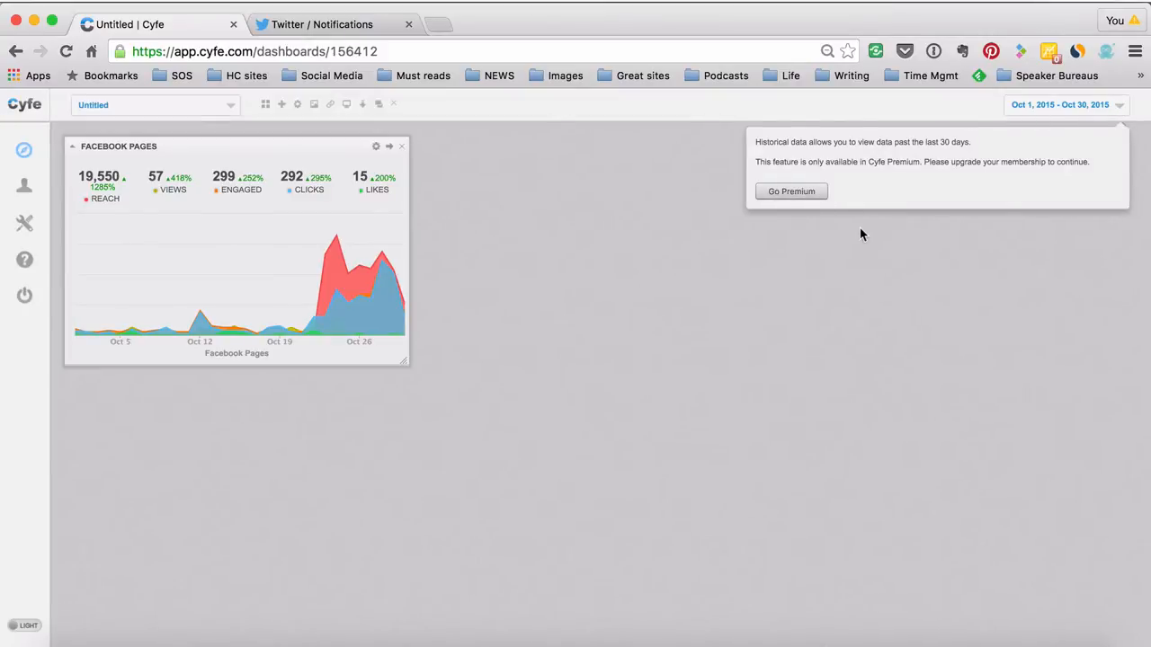
mouse_move(845, 201)
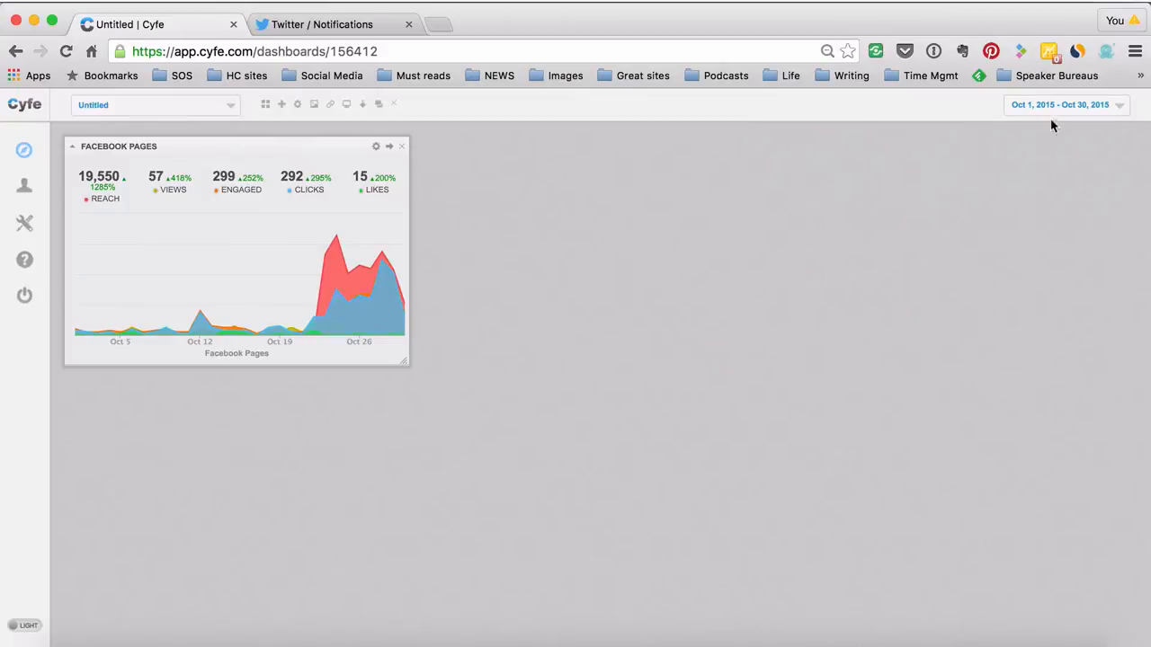
mouse_move(277, 171)
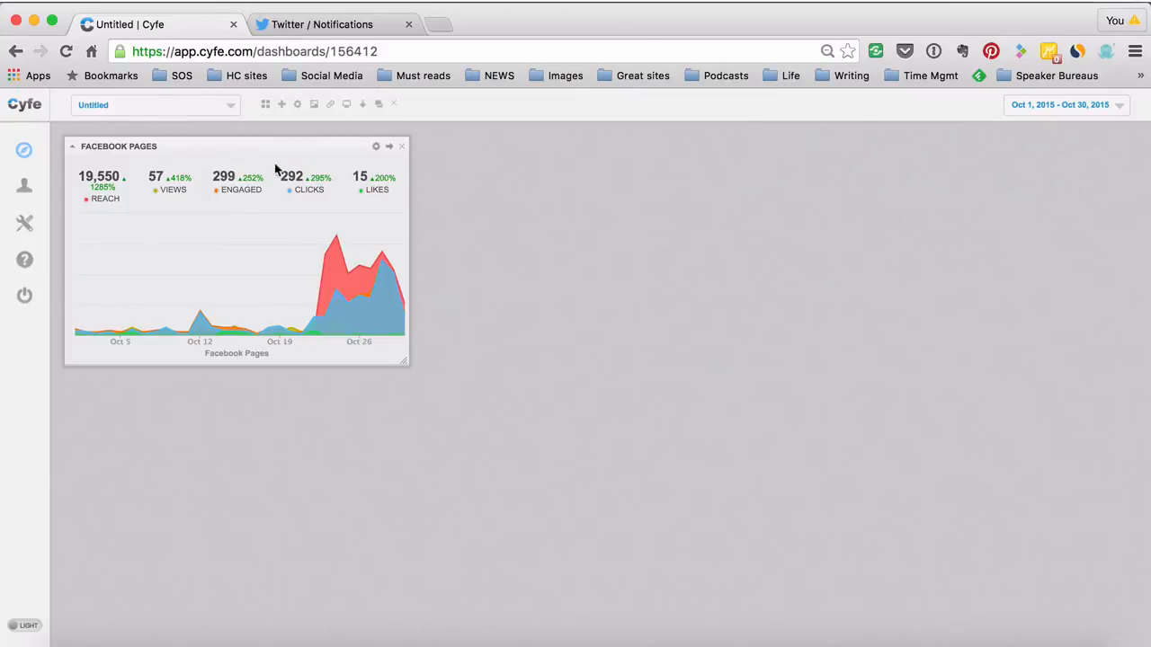
Step: Add a Google Analytics widget from the Web Analytics category
left_click(281, 103)
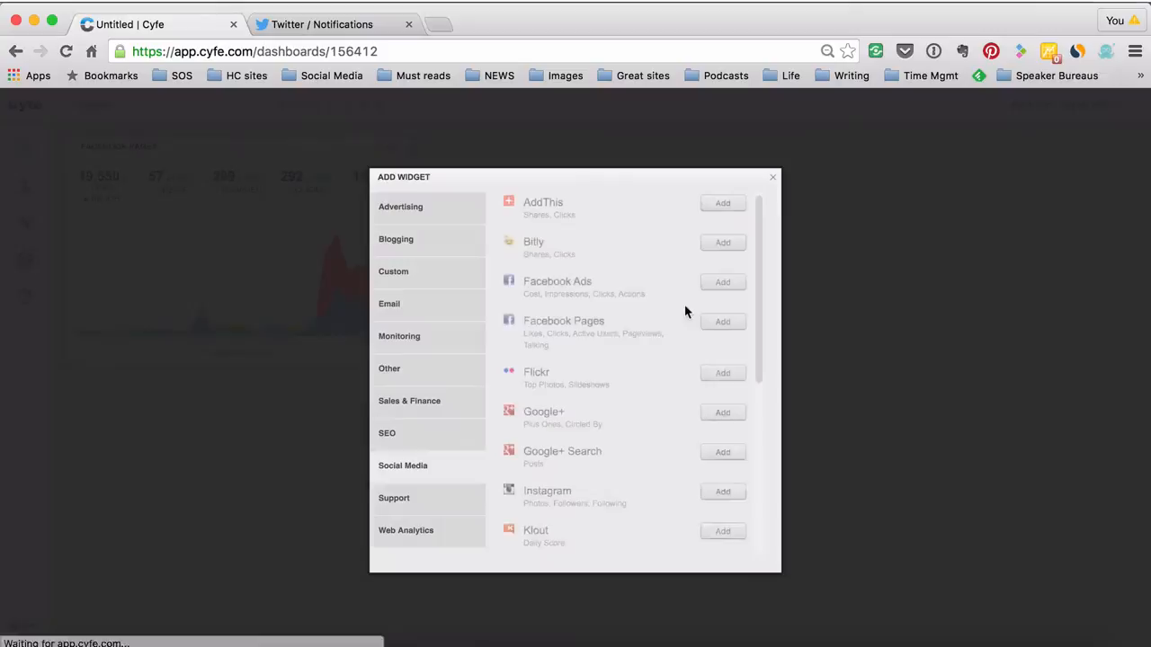
scroll("down", 3)
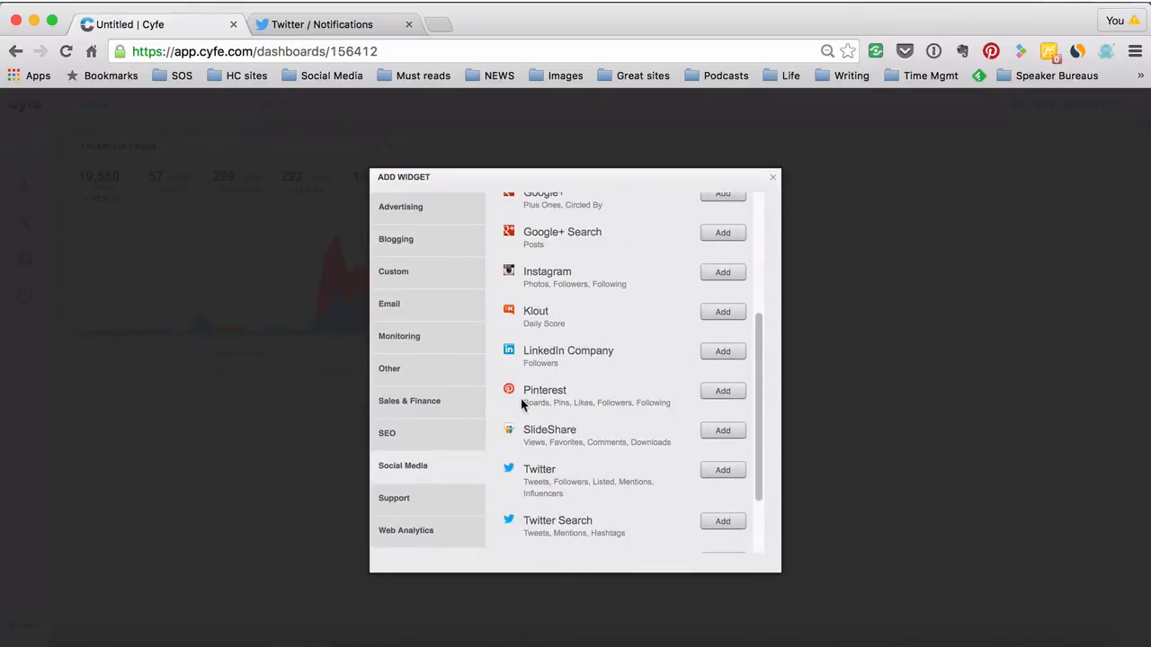
left_click(406, 530)
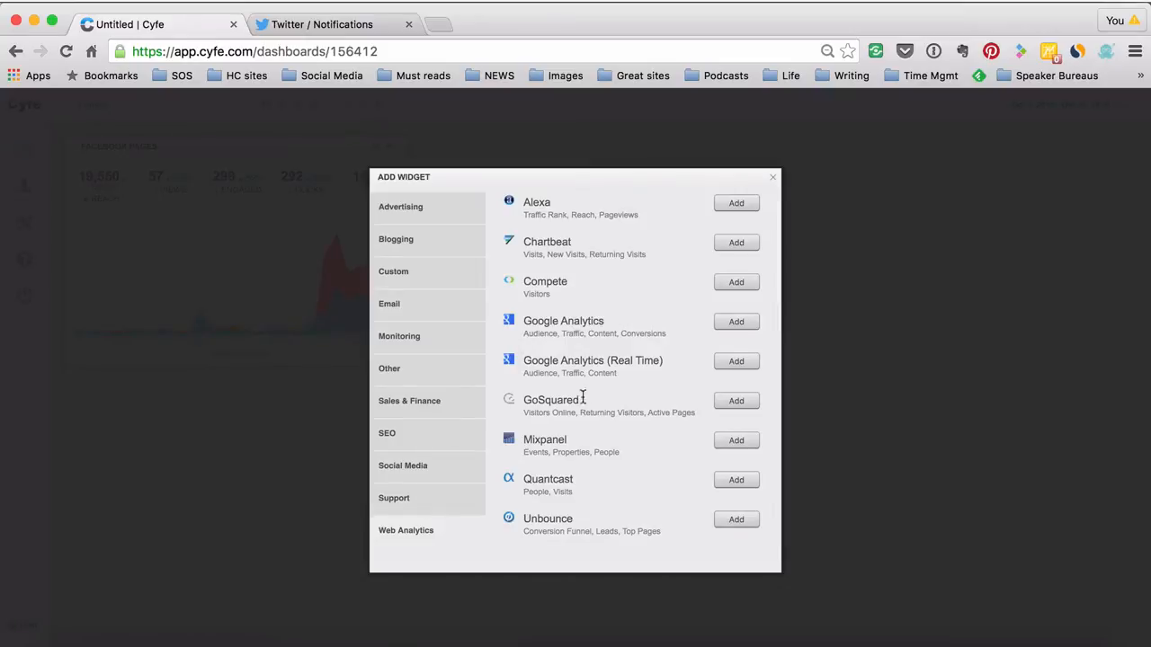
left_click(735, 321)
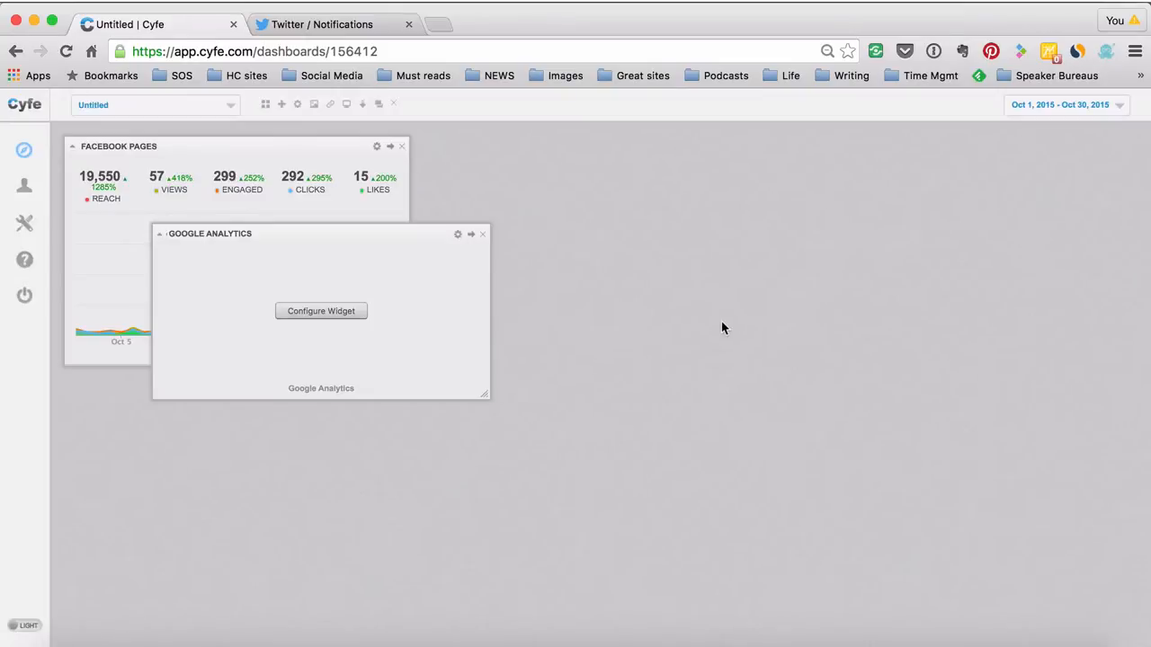
left_click(321, 310)
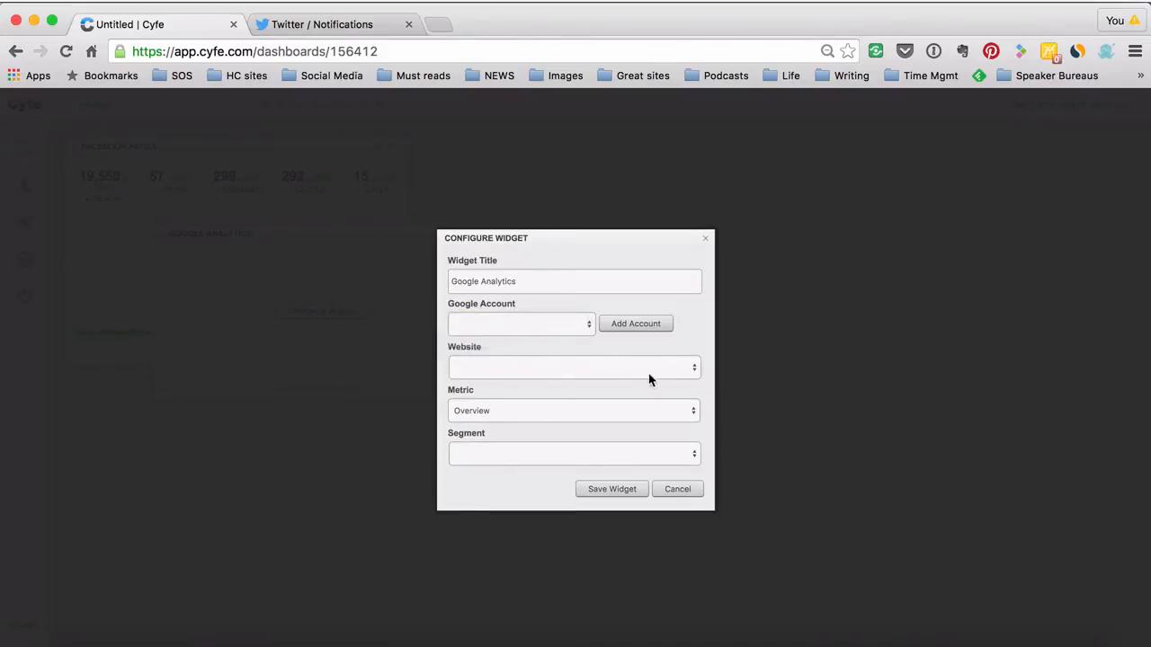
left_click(574, 366)
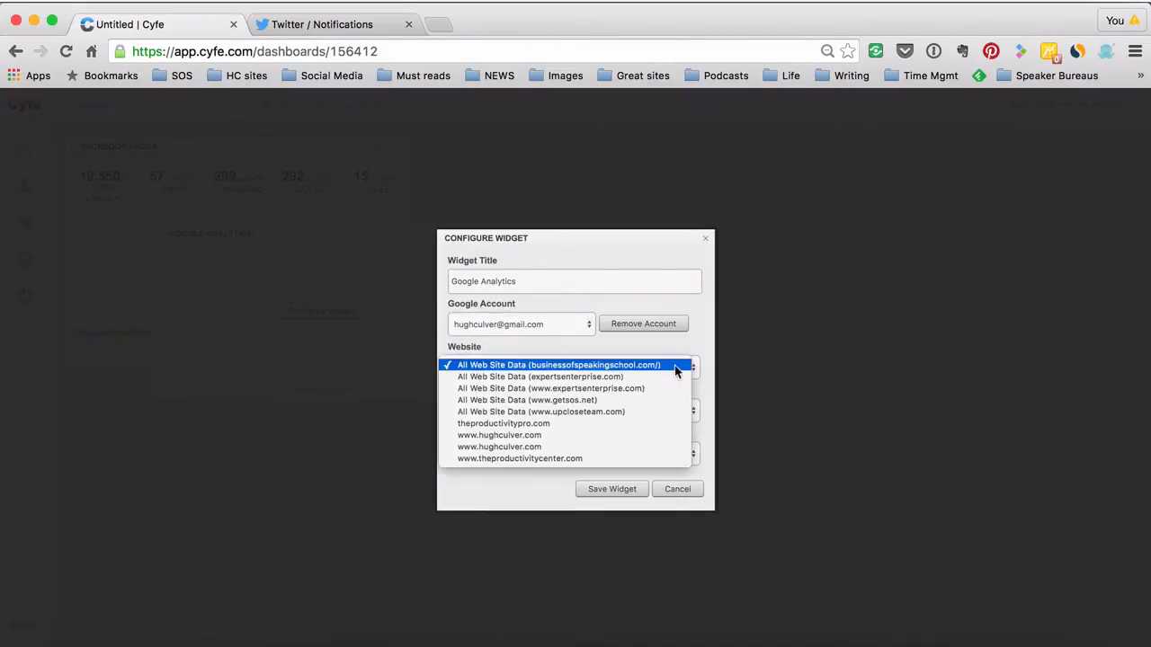
left_click(550, 388)
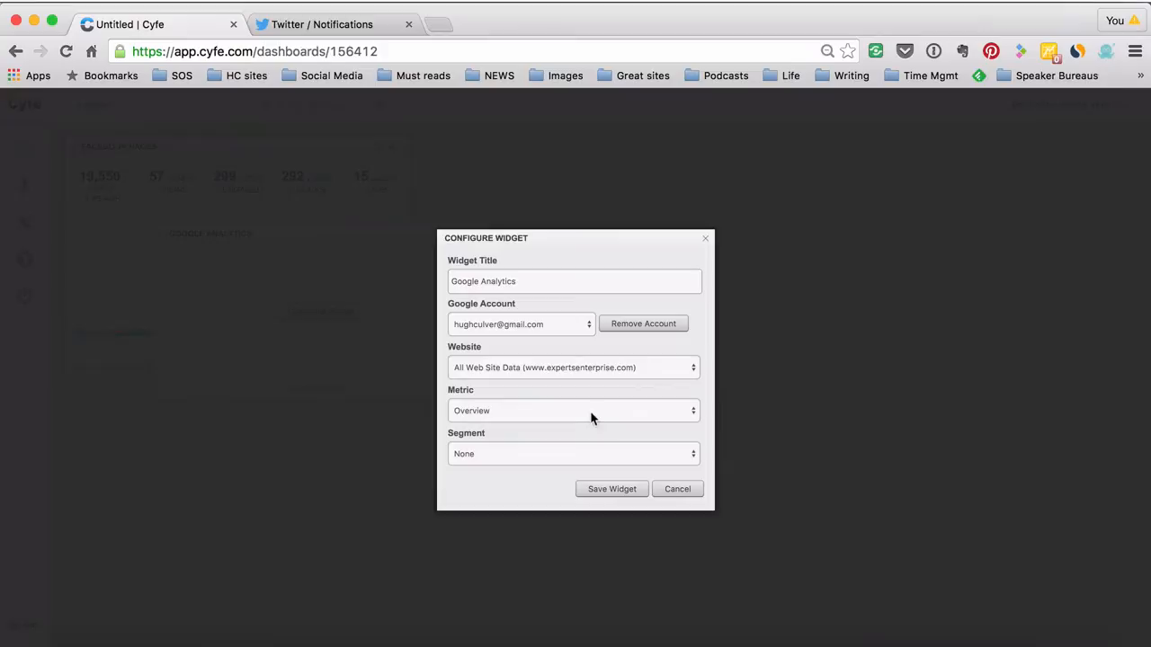
mouse_move(562, 427)
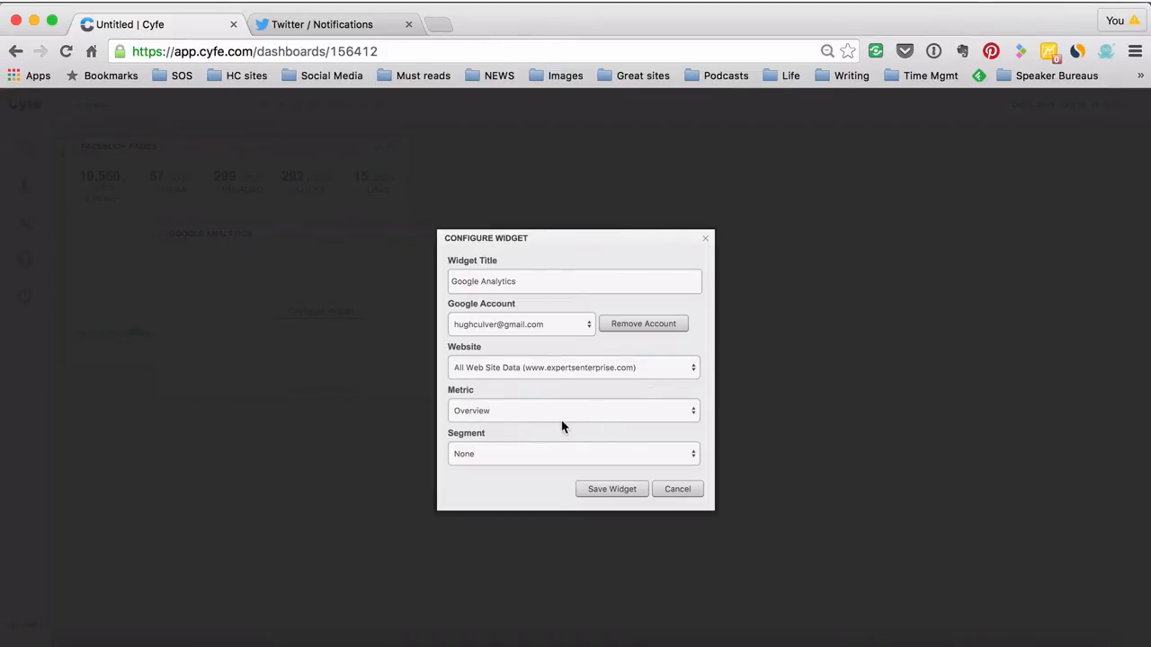
left_click(573, 410)
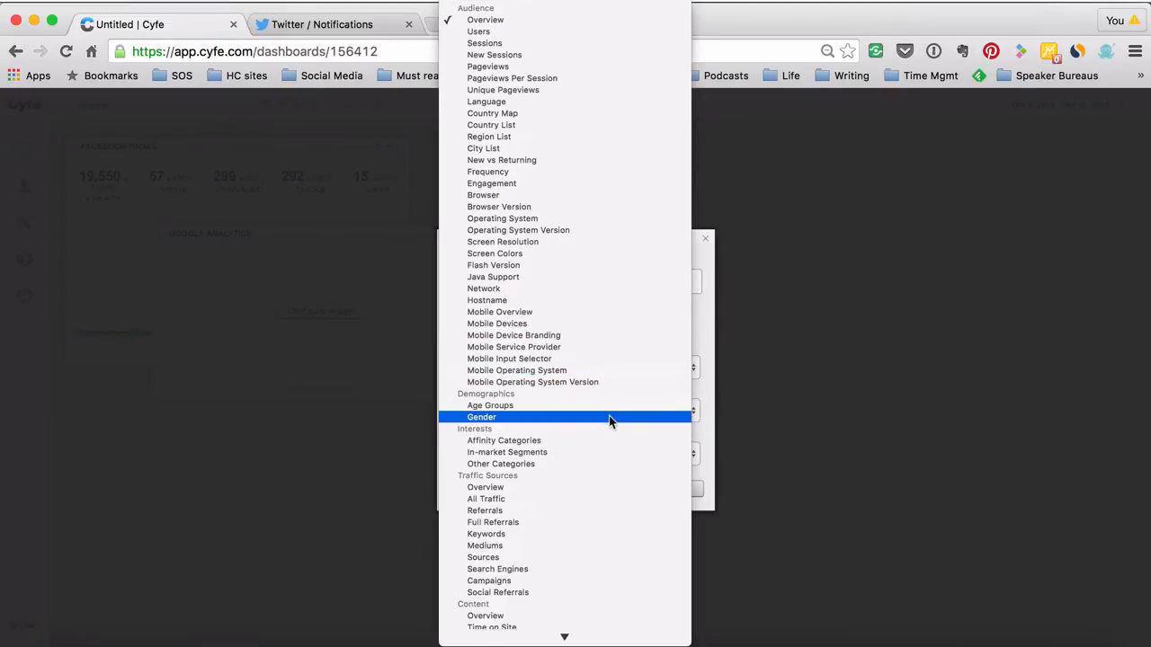
scroll("down", 3)
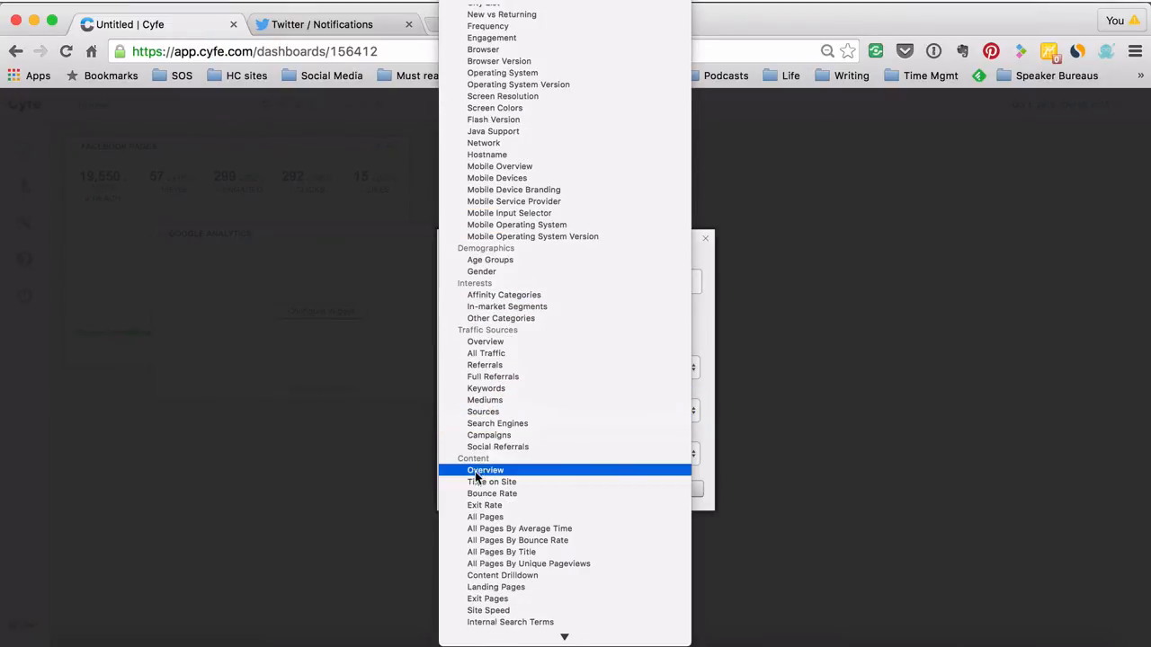
left_click(485, 470)
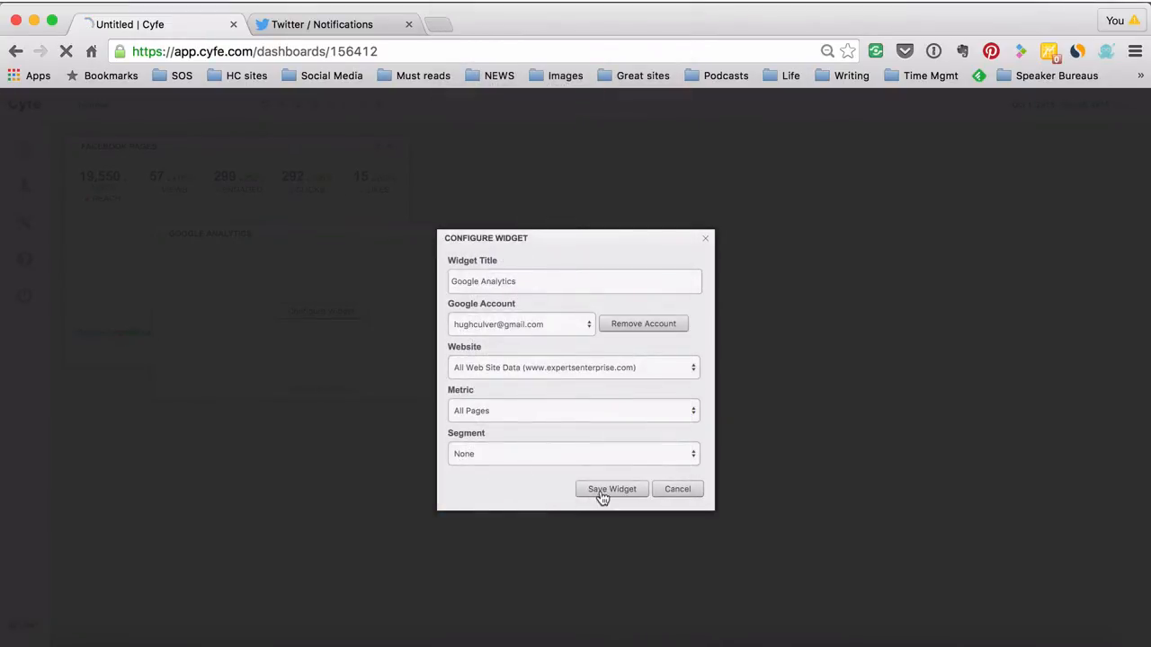
left_click(611, 488)
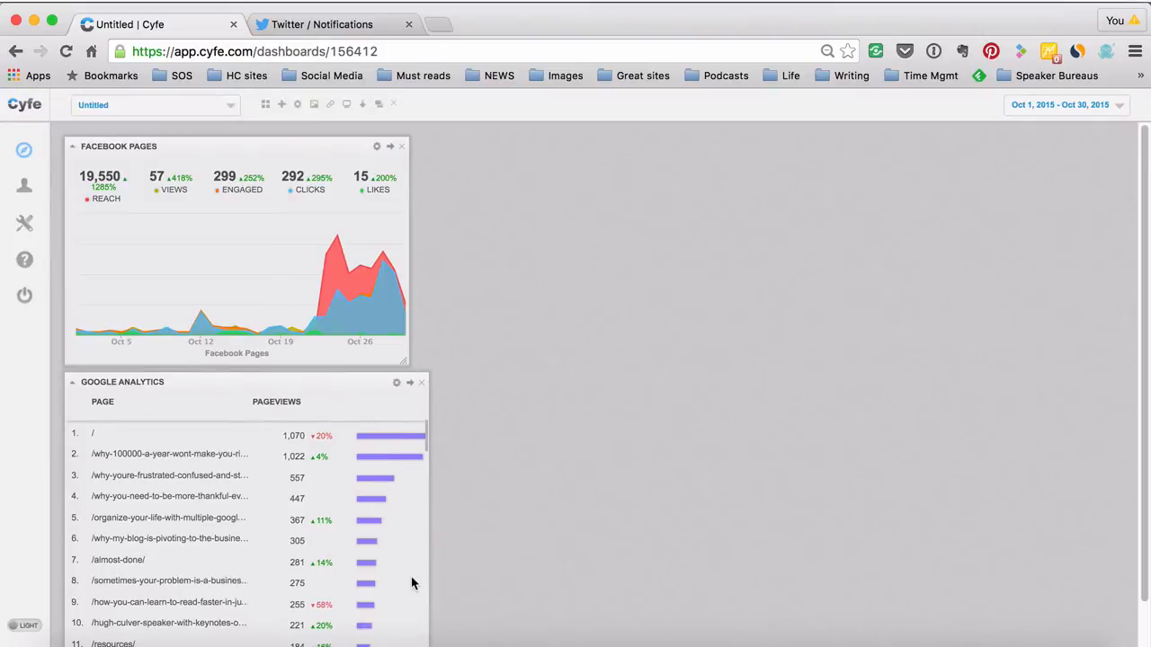
scroll("down", 3)
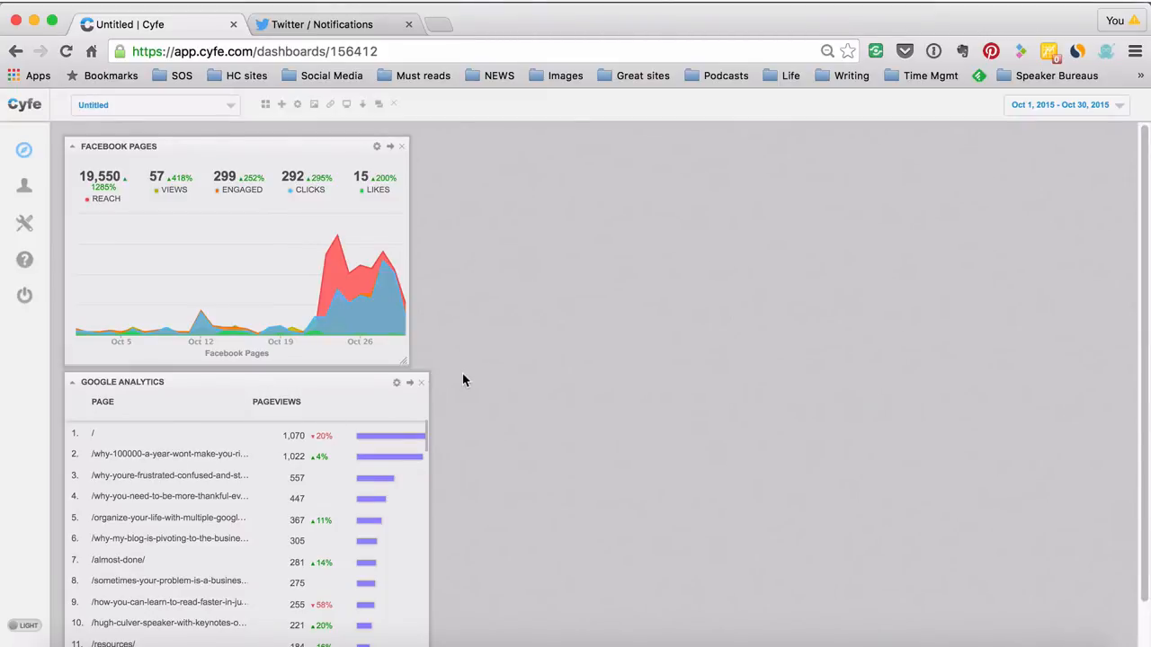
mouse_move(265, 104)
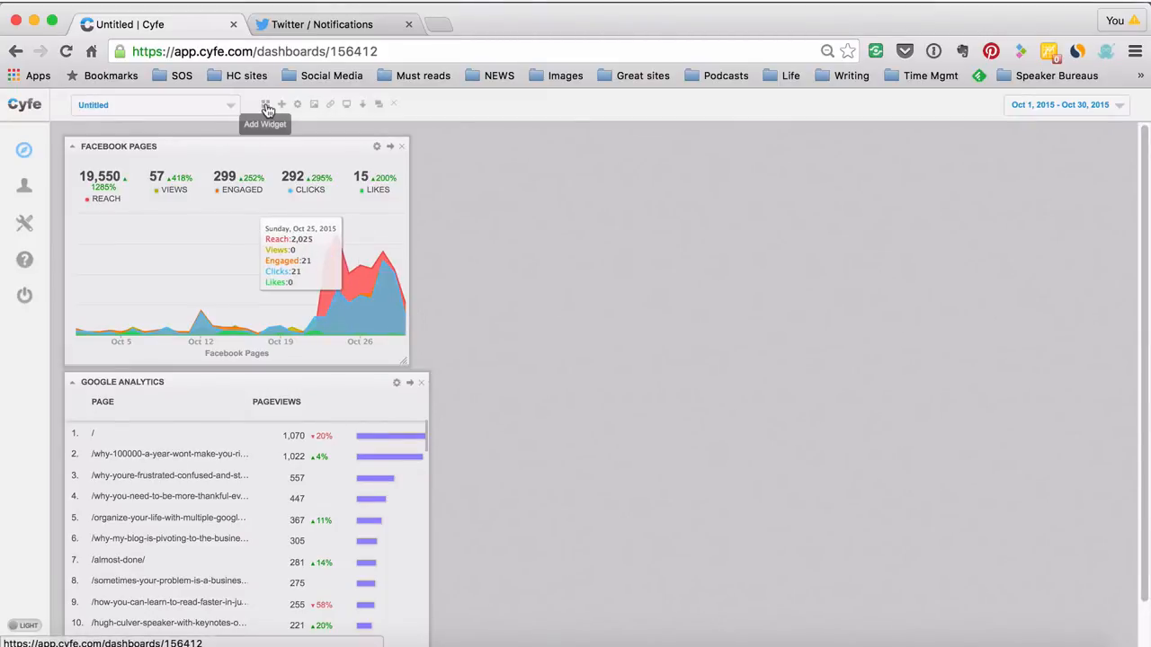
Step: Add a Twitter widget from Social Media and set its username to hughculver
left_click(266, 104)
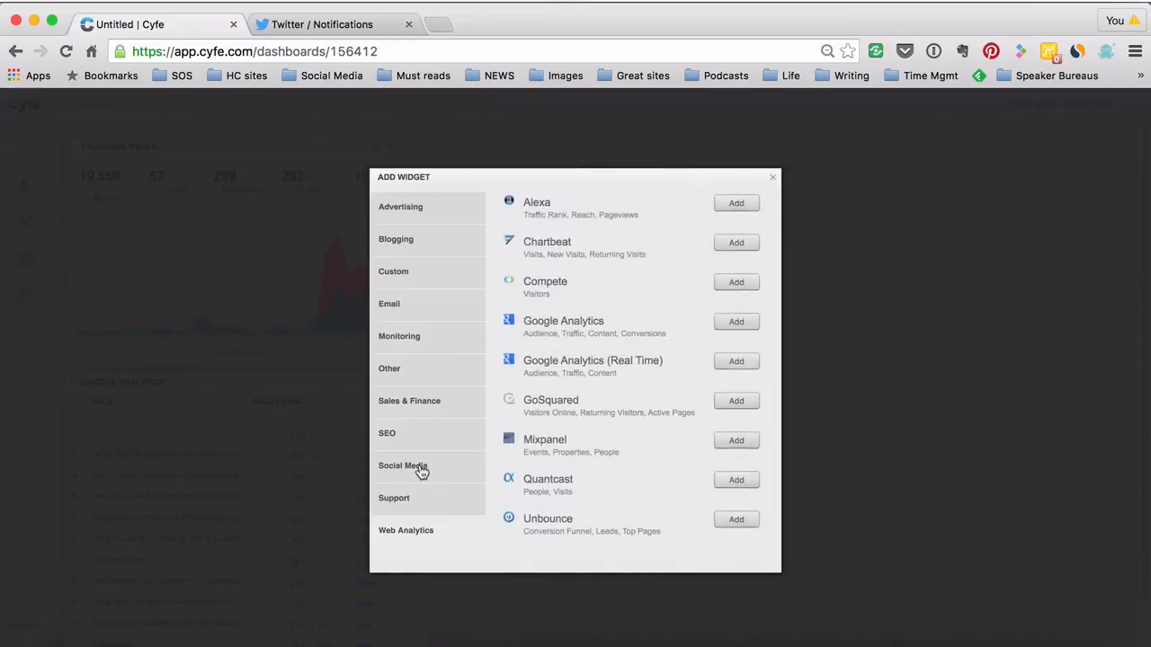
left_click(403, 465)
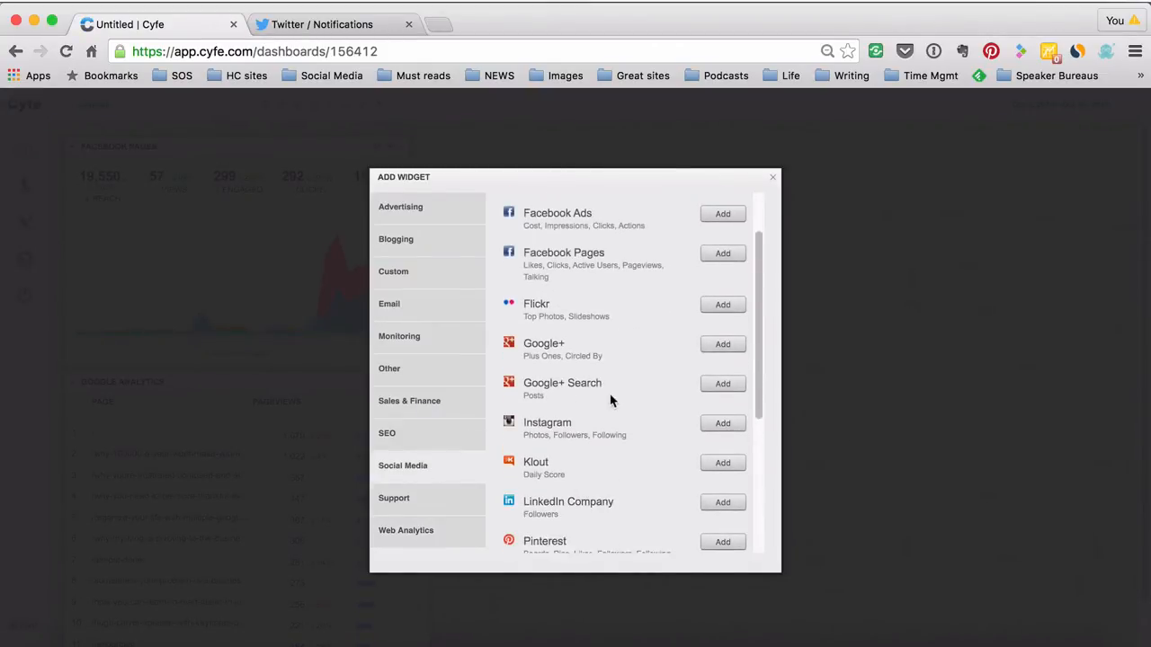
scroll("down", 3)
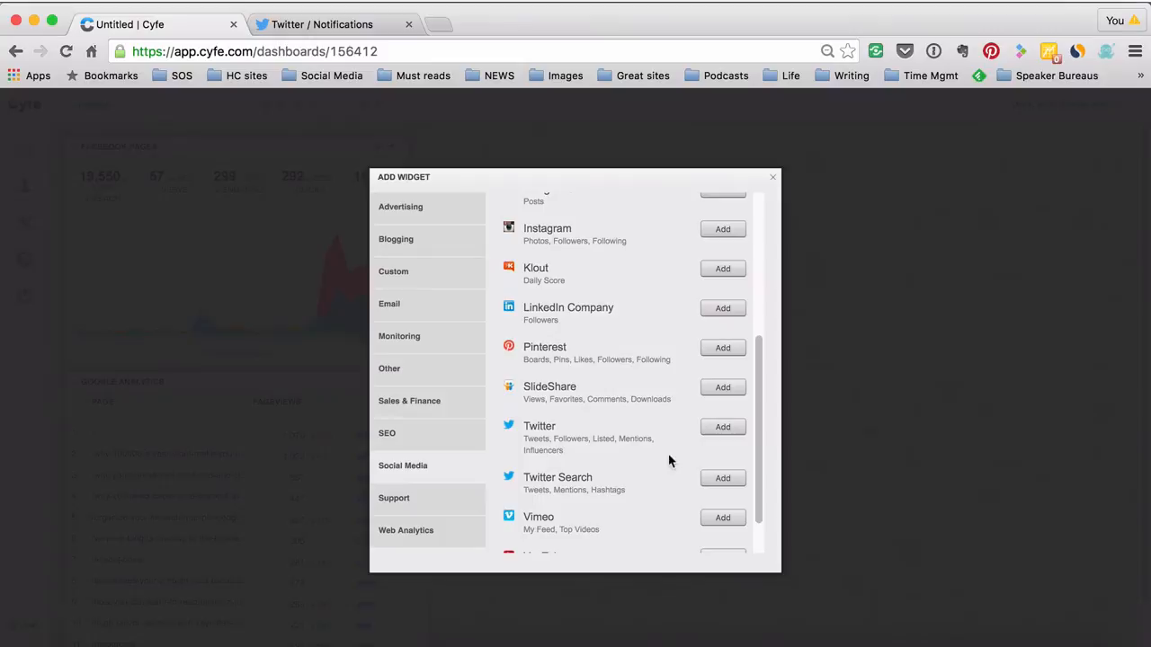
left_click(722, 427)
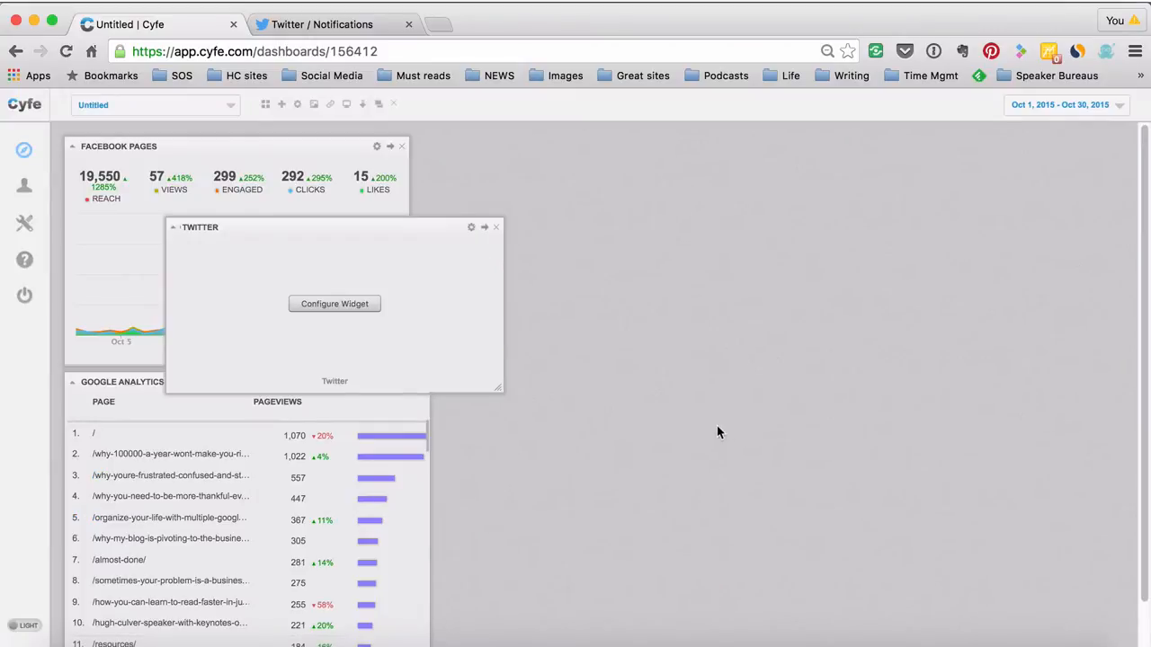
left_click(333, 303)
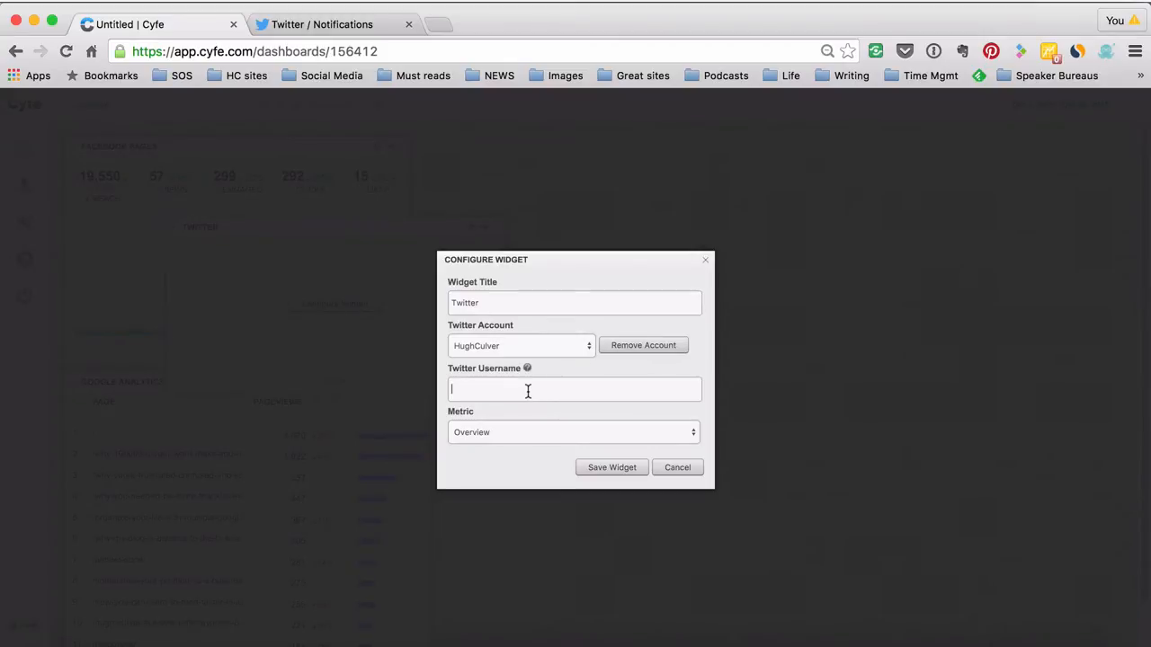
type("hughculver")
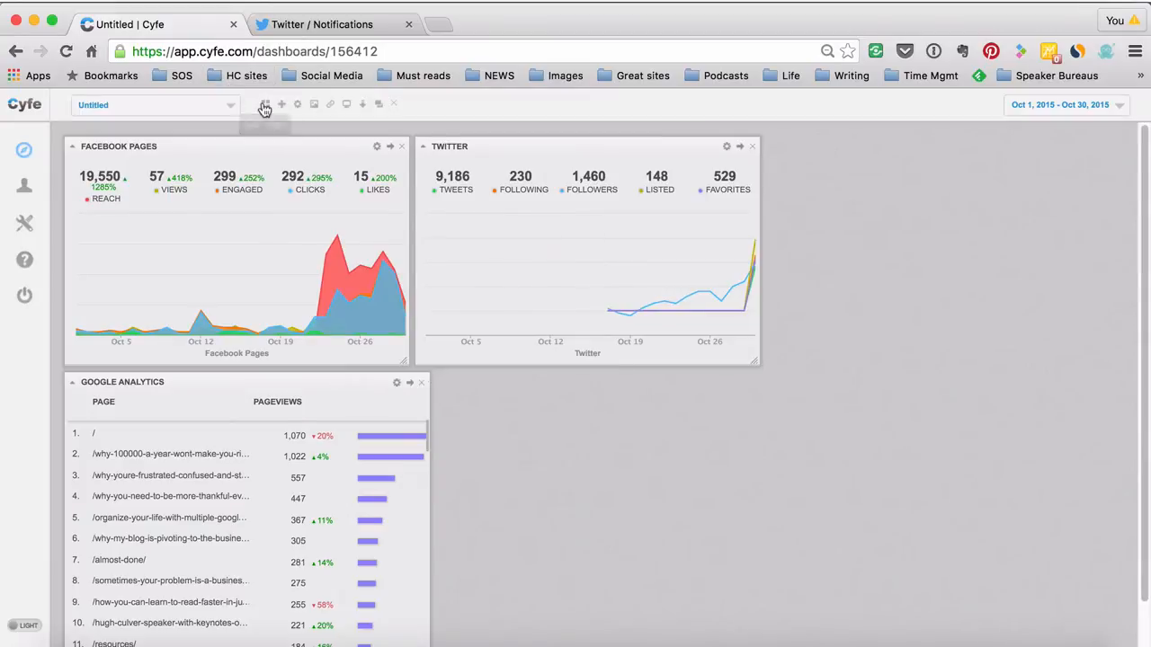
Step: Add an Infusionsoft widget from Sales & Finance, choose its contacts metric, and save
left_click(264, 105)
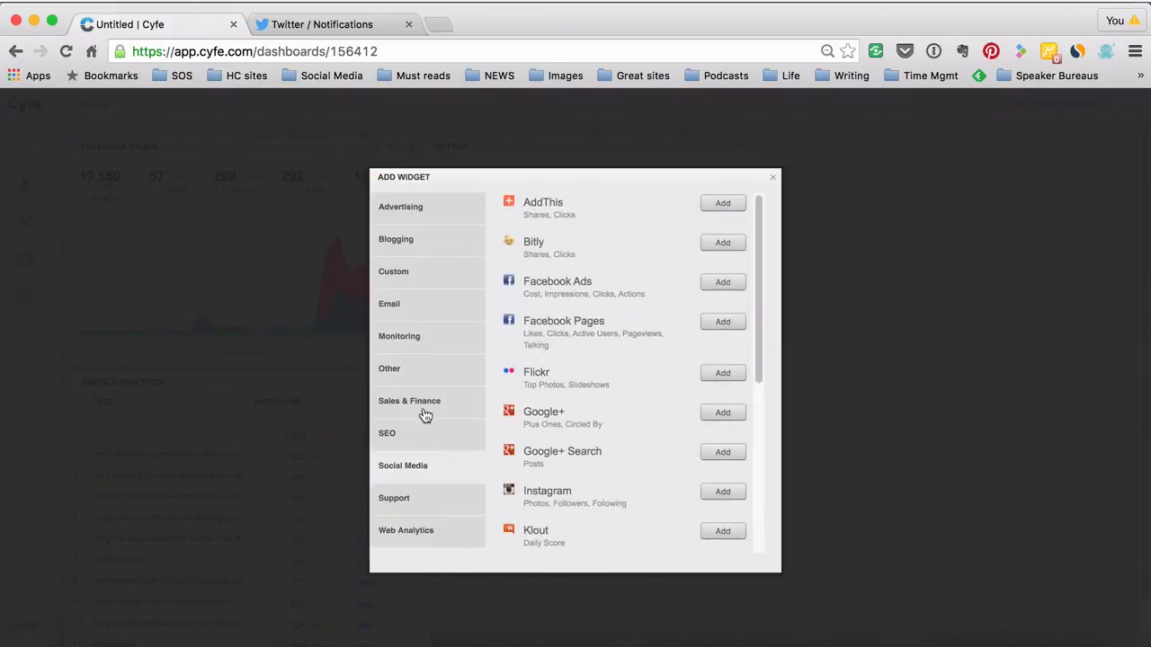
left_click(409, 401)
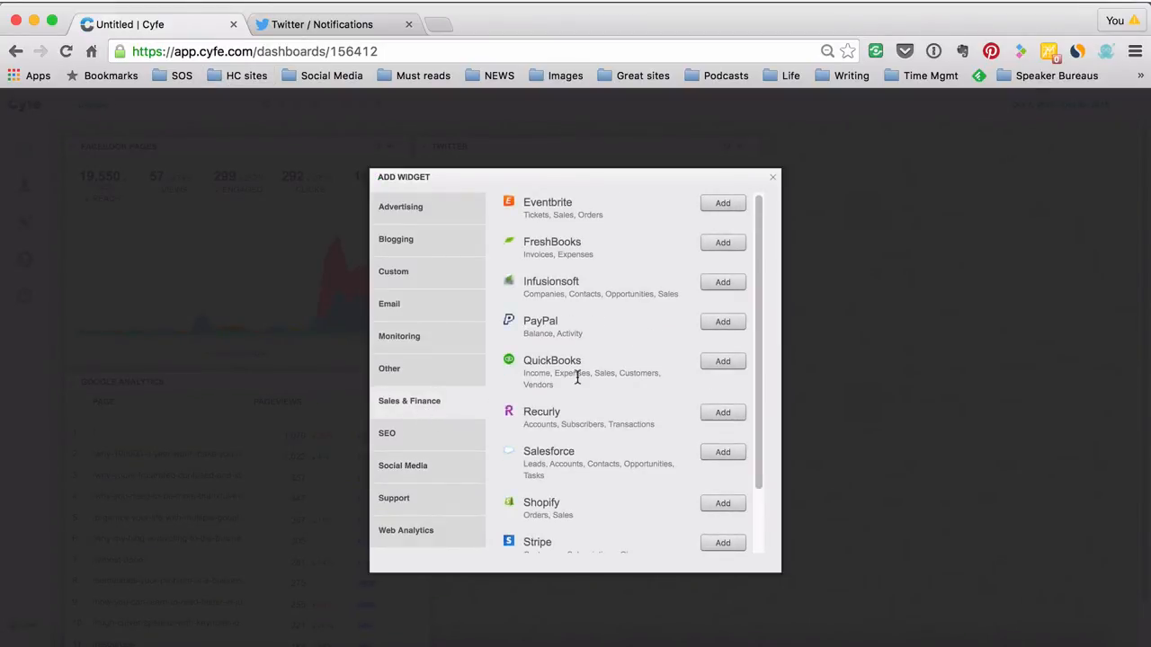
scroll("down", 3)
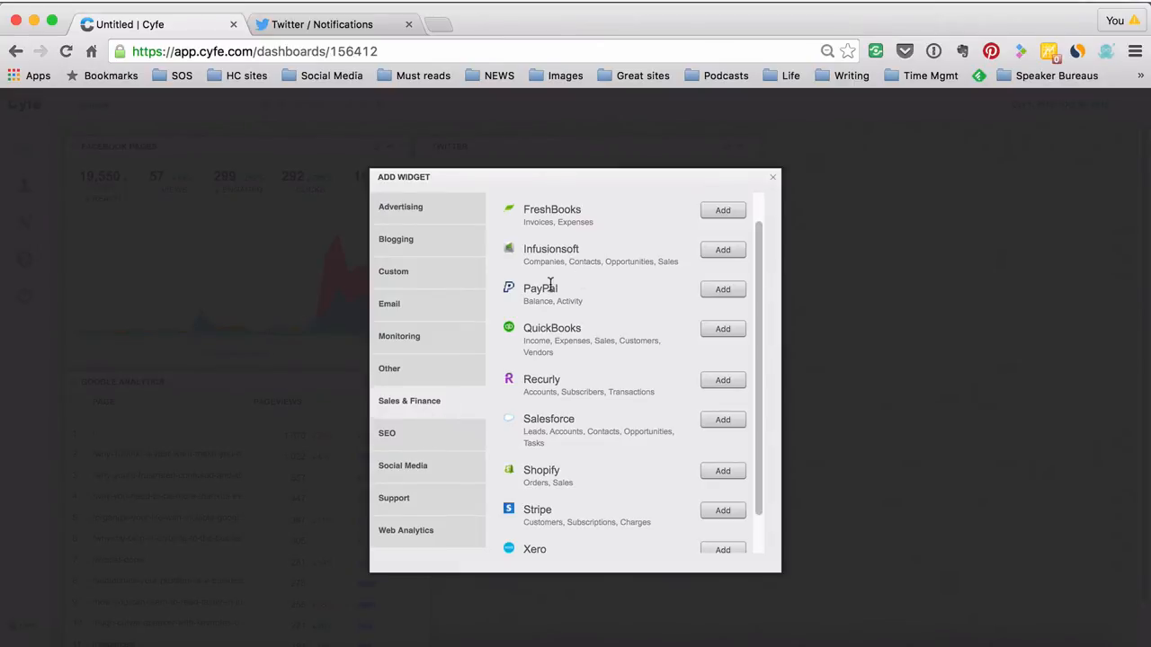
left_click(722, 250)
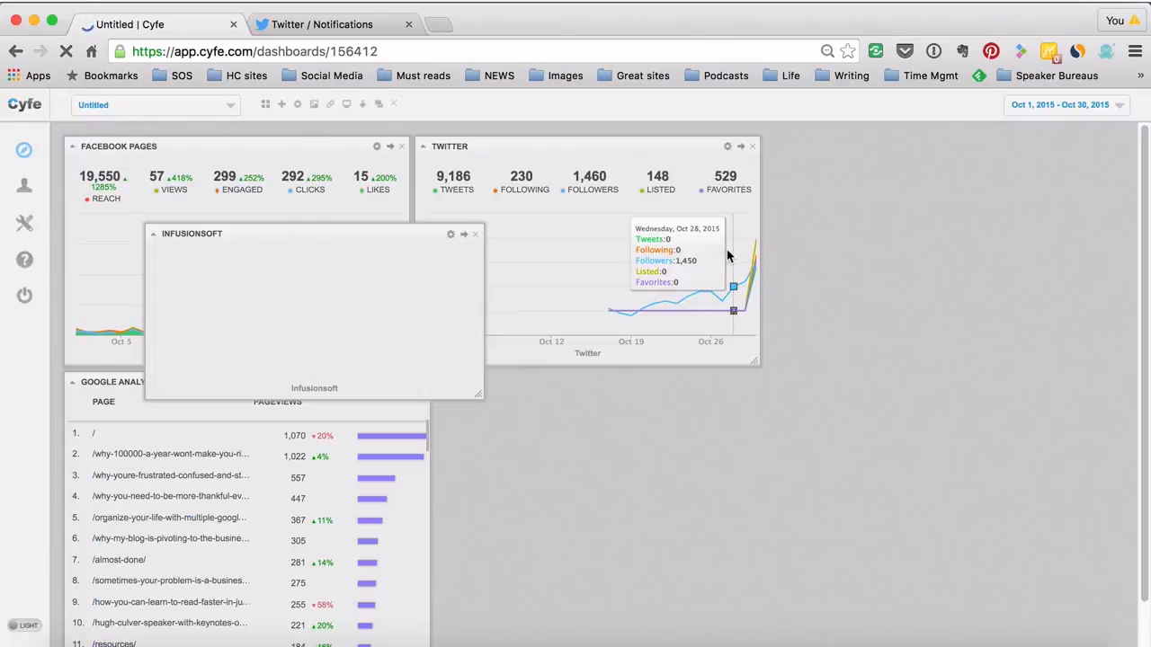
left_click(450, 233)
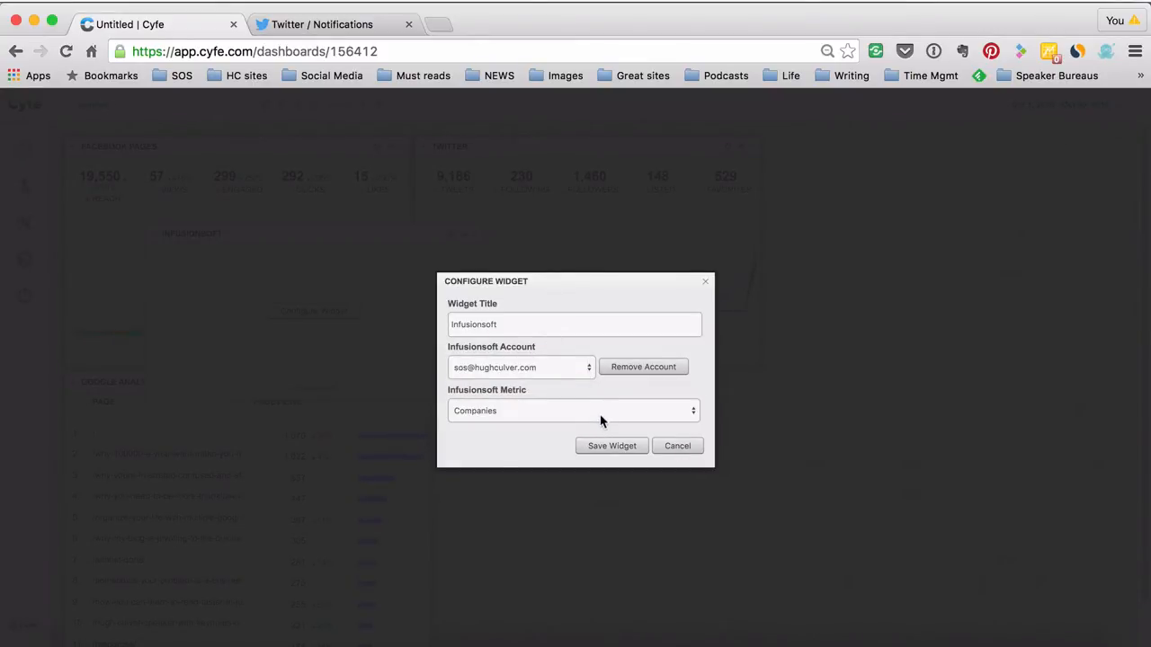
left_click(574, 410)
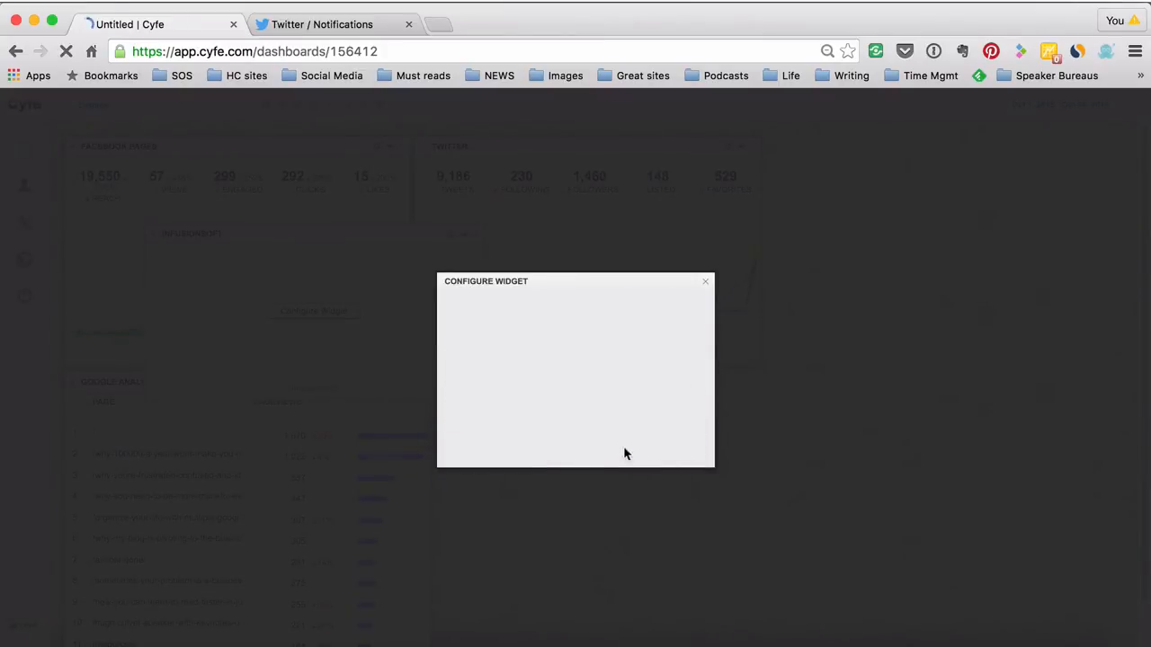
left_click(706, 281)
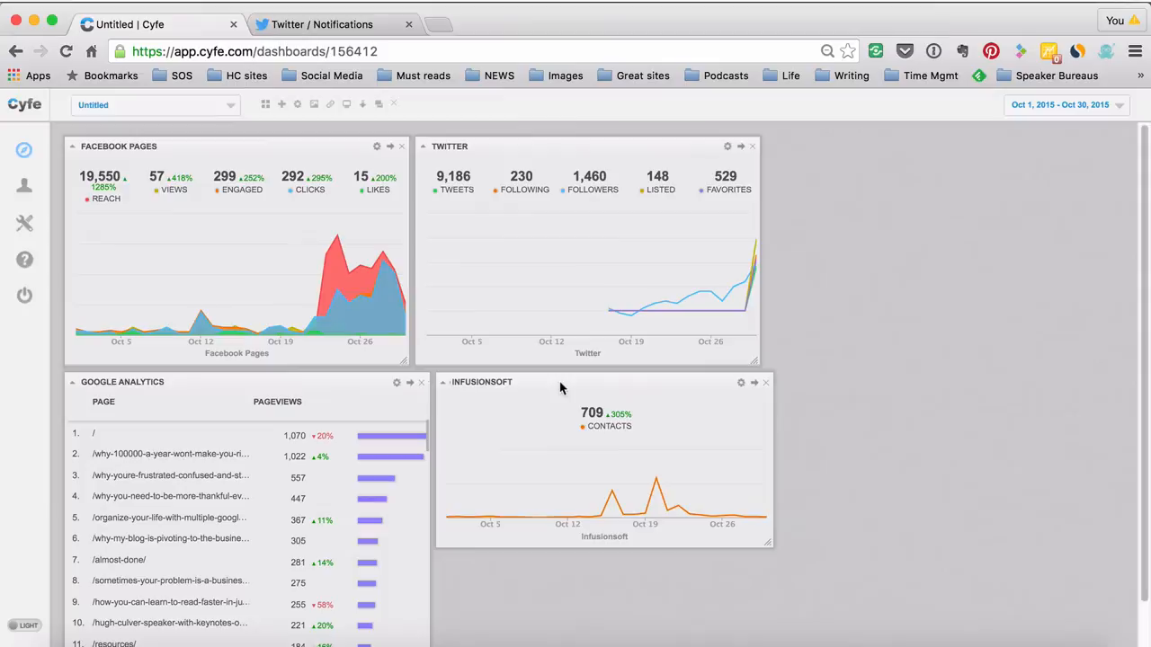
scroll("down", 3)
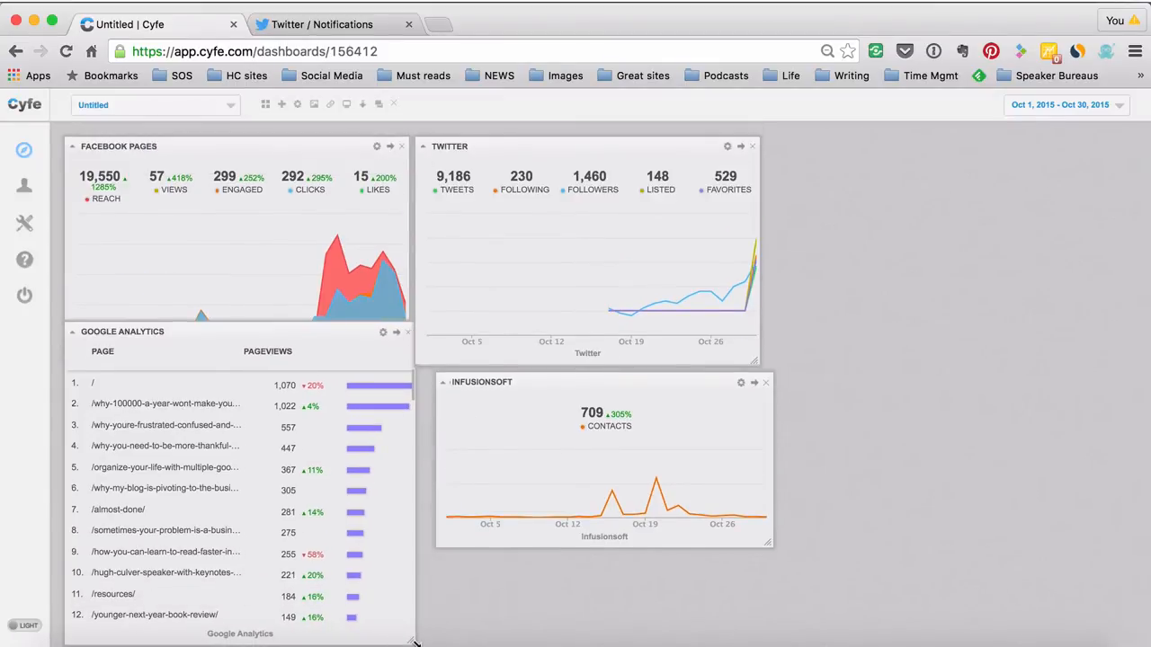
mouse_move(575, 369)
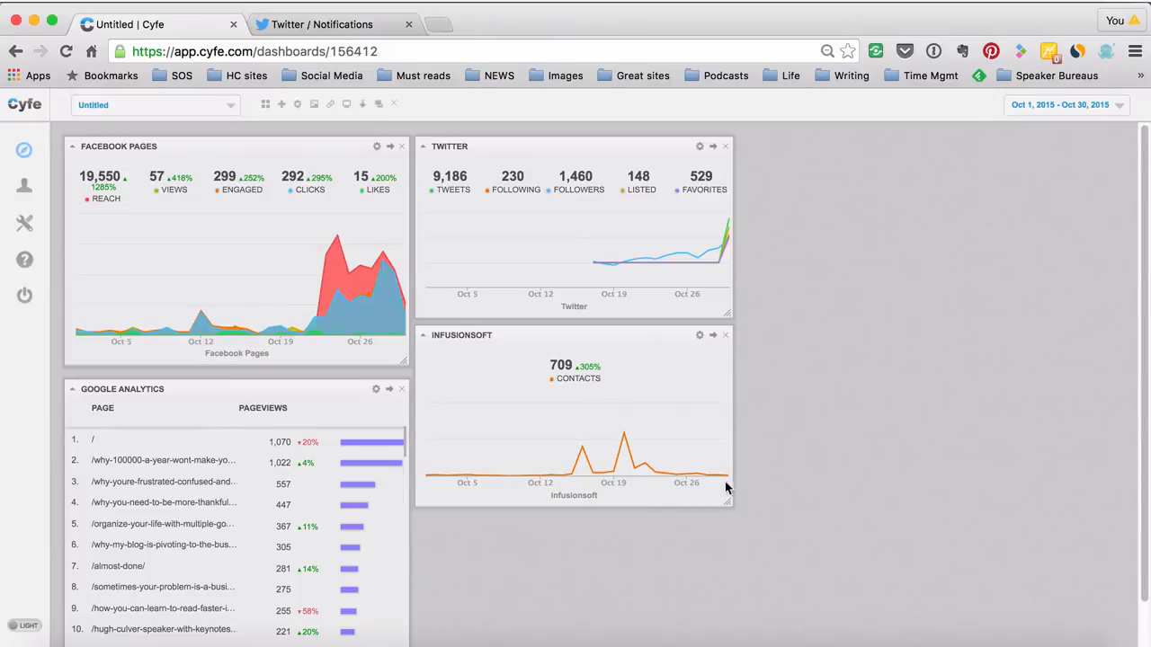
mouse_move(264, 104)
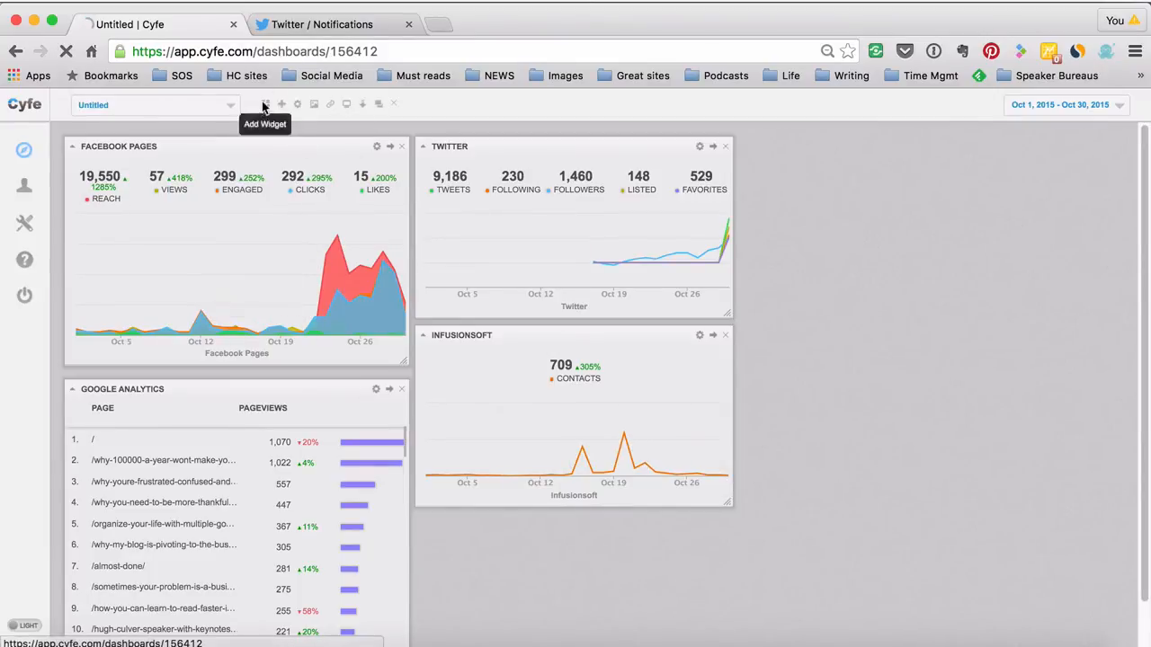
Step: Add a Countdown widget from the Other category
left_click(265, 104)
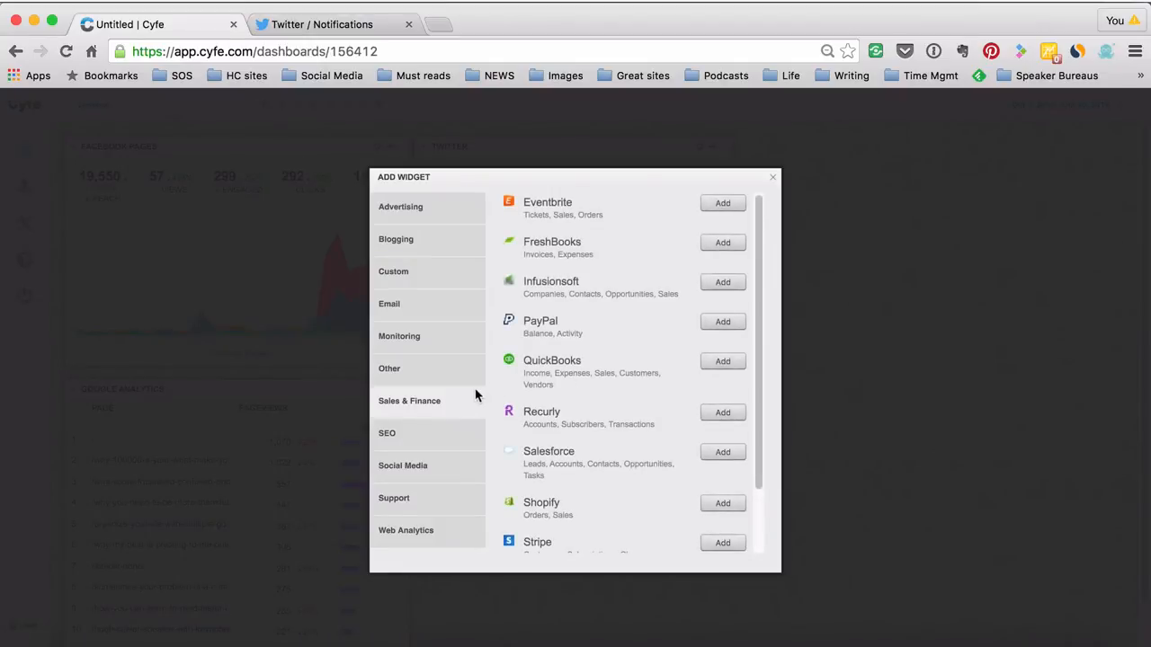
left_click(389, 368)
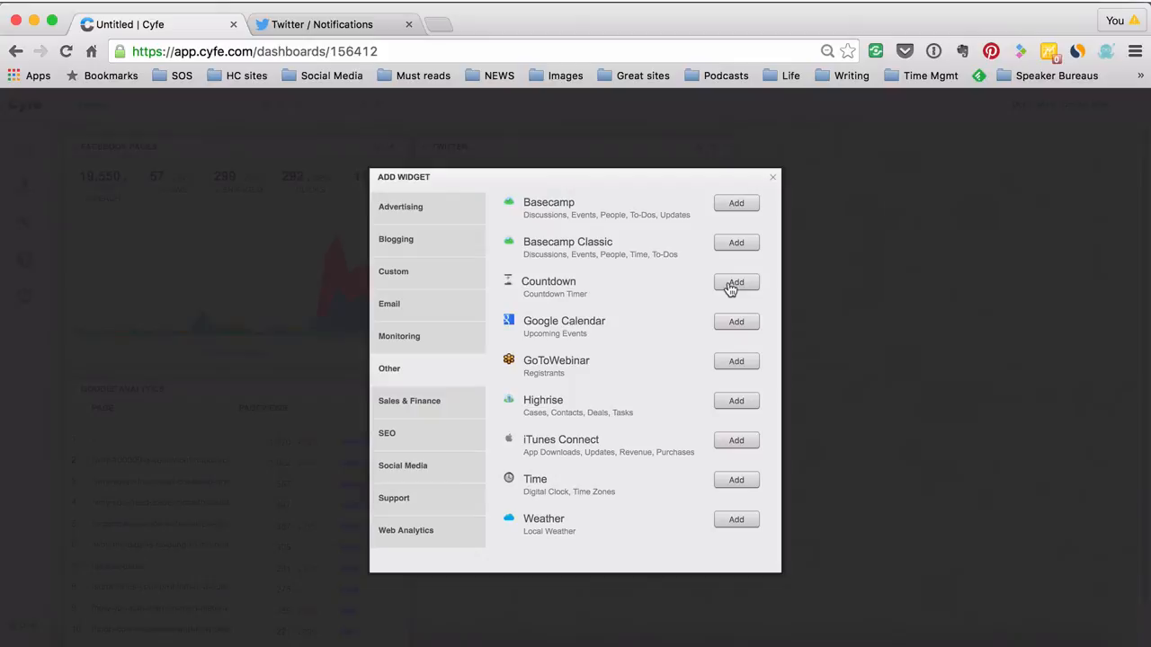
left_click(736, 284)
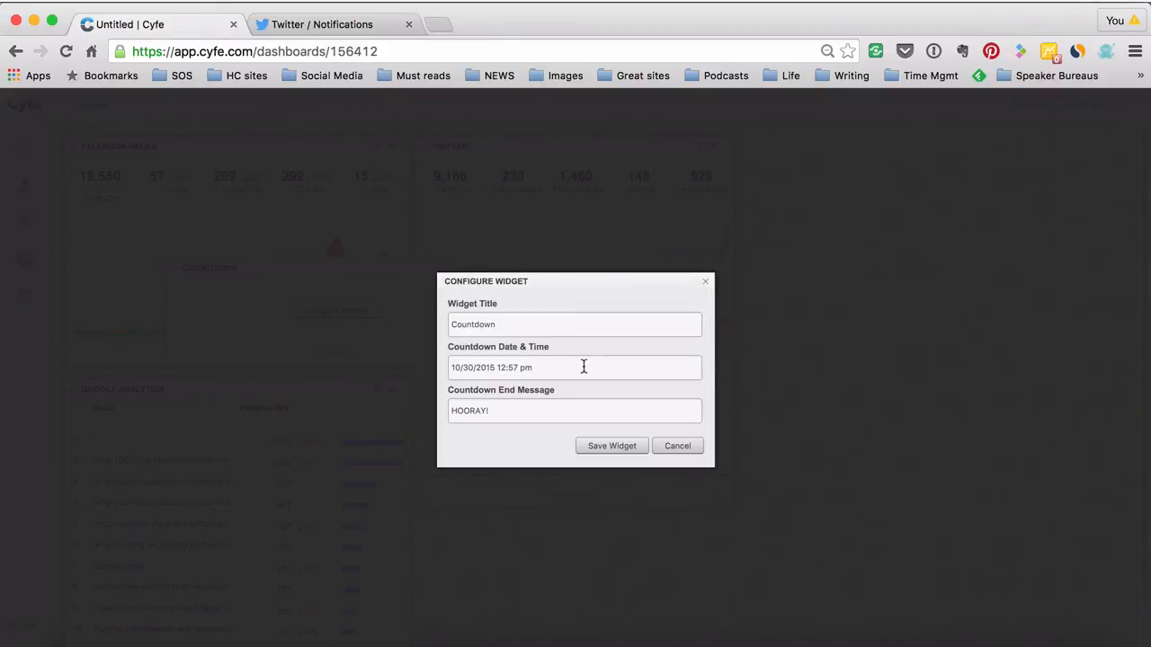
Step: Set the countdown date to 4/7/2018, save, and try adding another widget
double_click(472, 367)
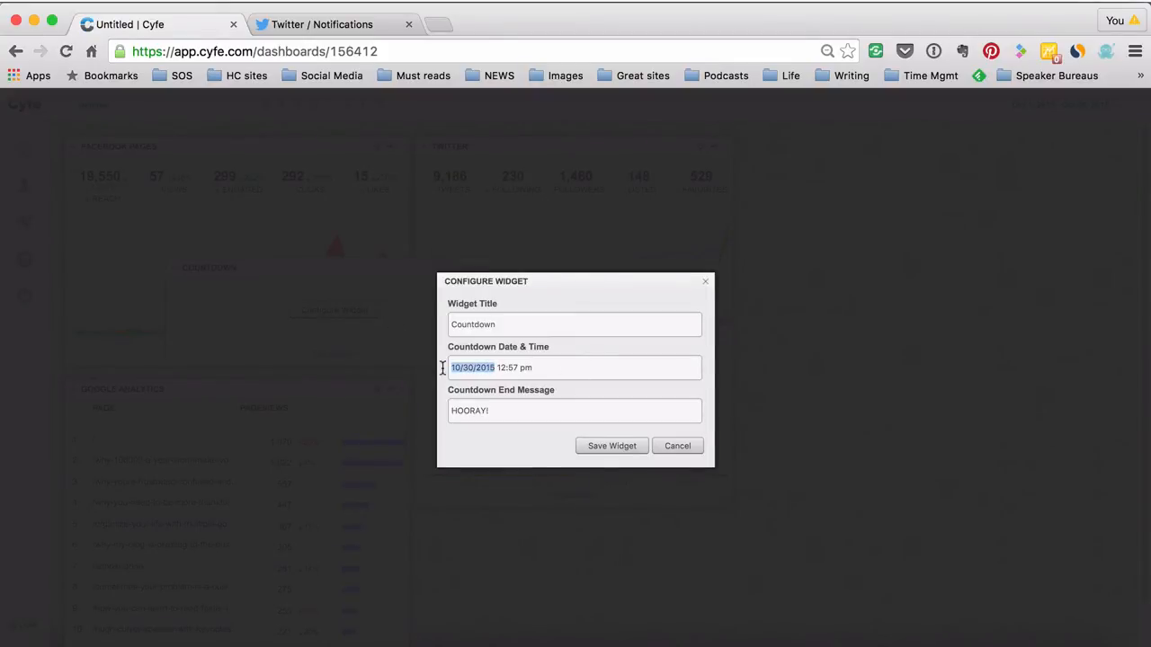
type("4/7")
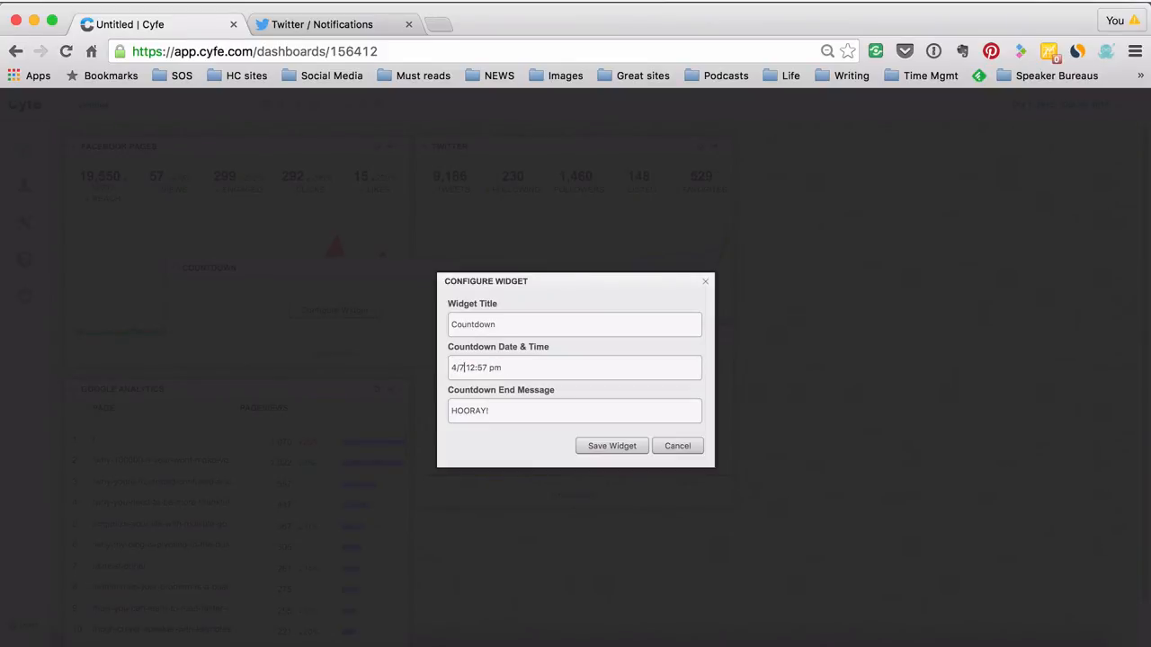
type("/2018")
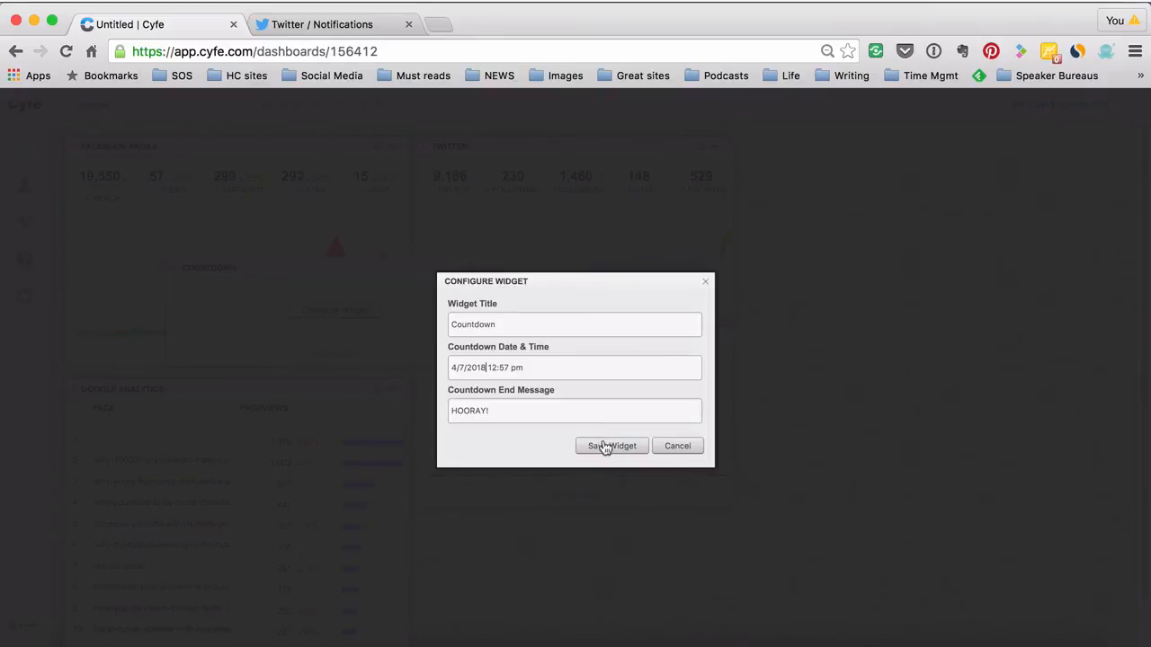
left_click(611, 446)
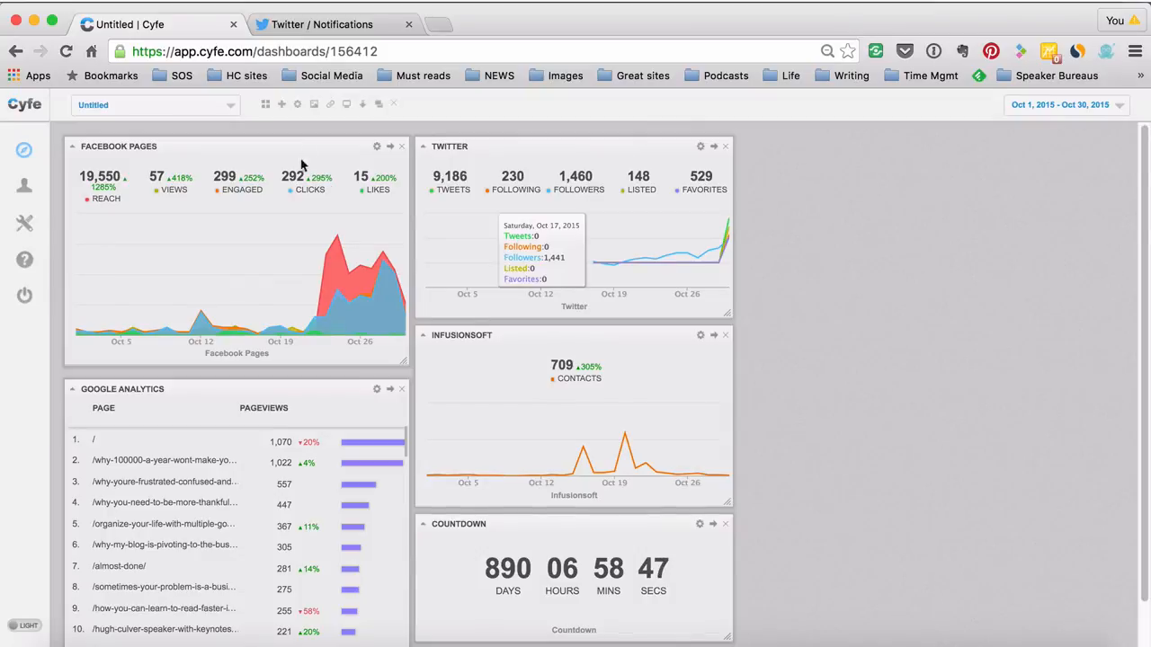
left_click(265, 104)
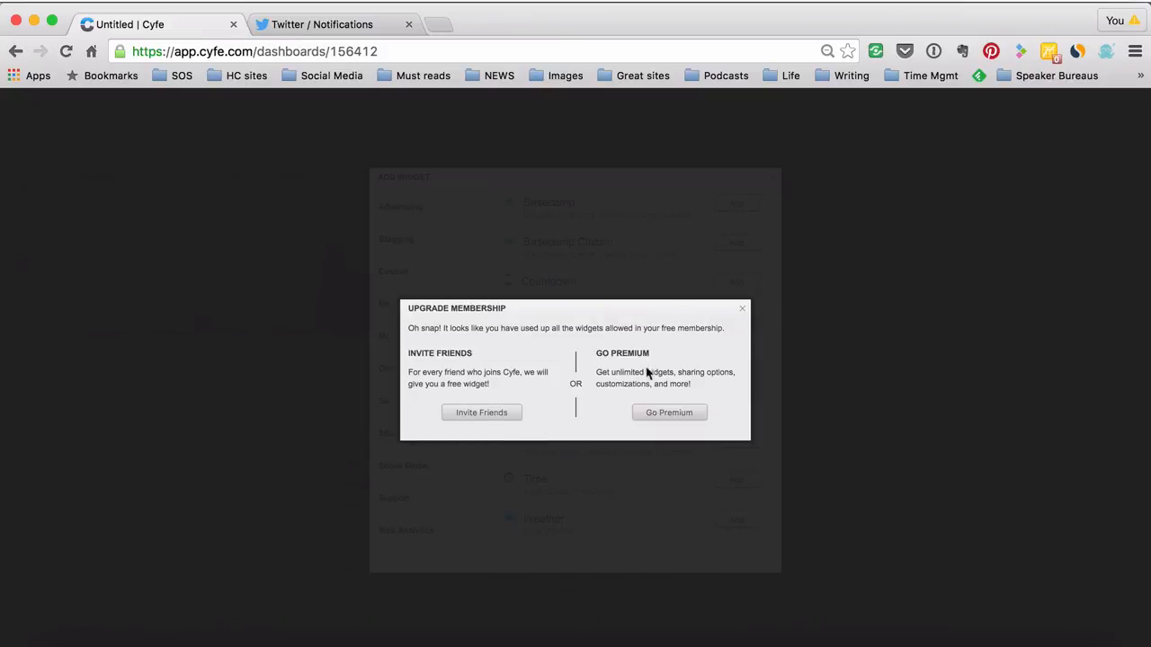
Step: Dismiss the upgrade notice, delete the Countdown widget, and add a Weather widget
left_click(742, 309)
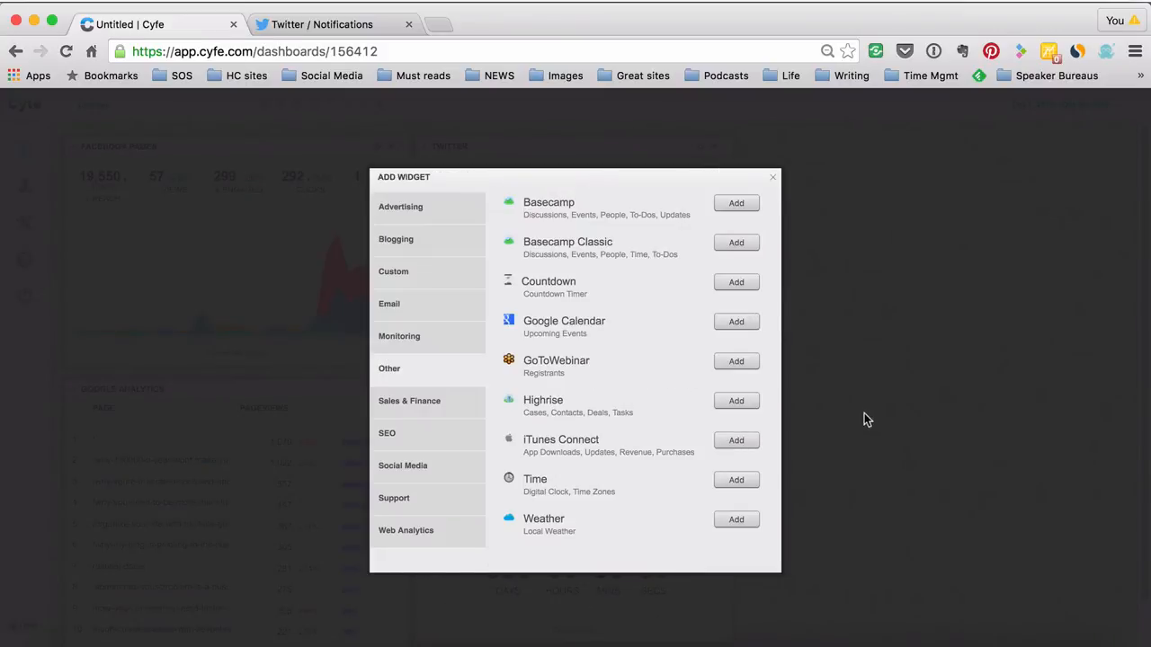
left_click(771, 177)
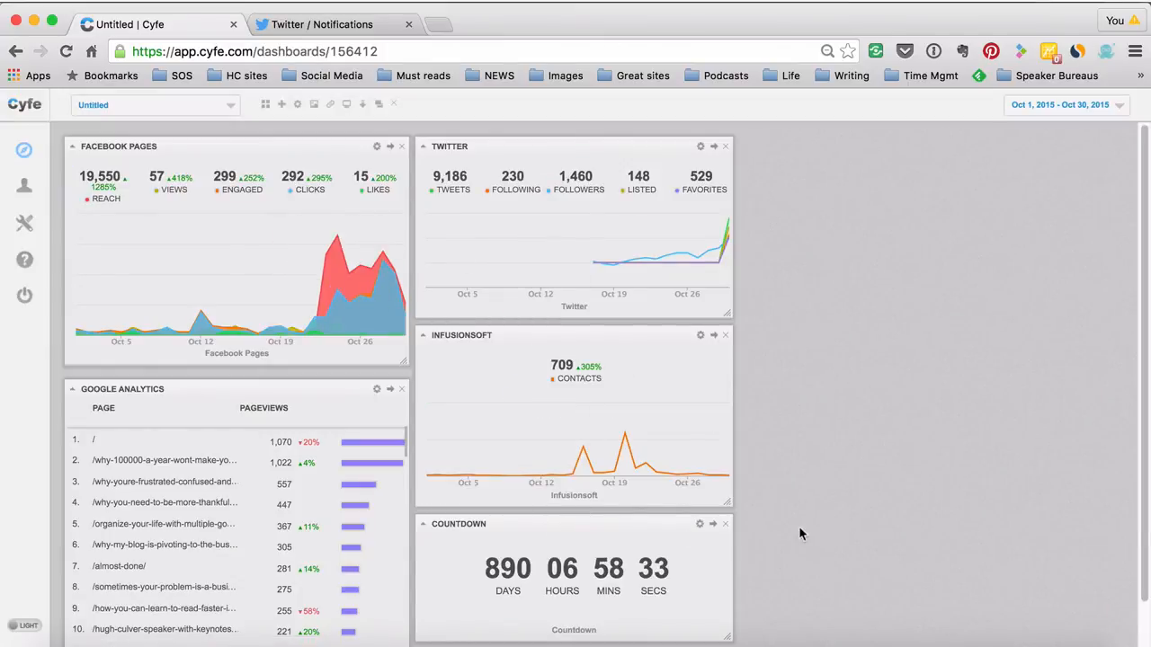
left_click(725, 523)
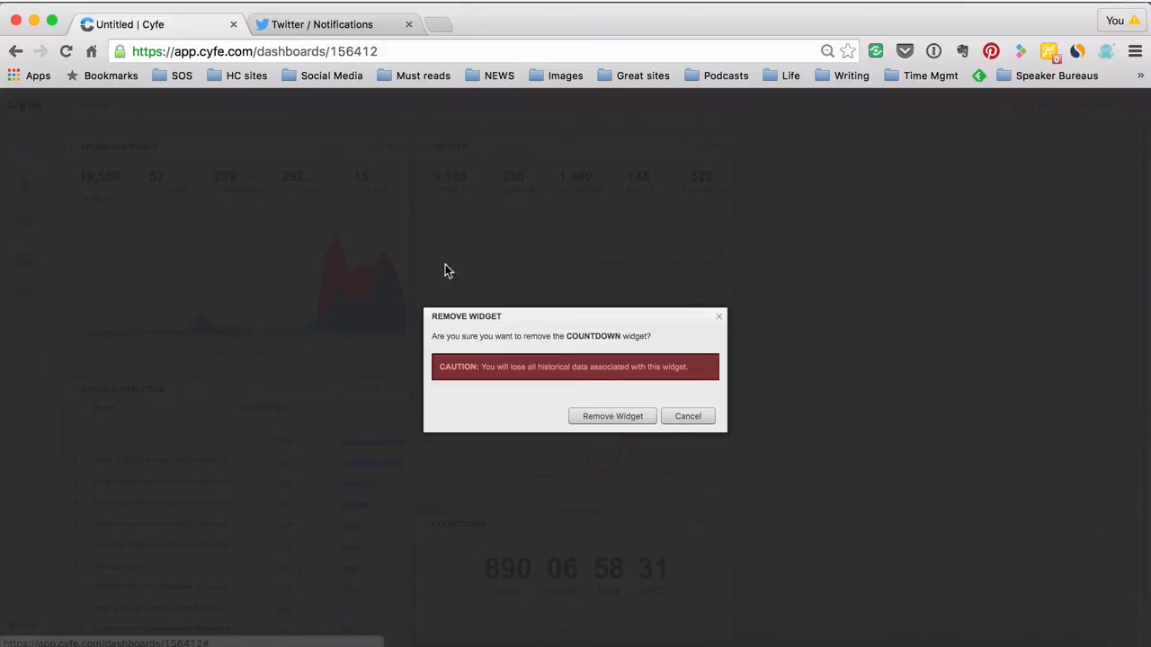
left_click(612, 415)
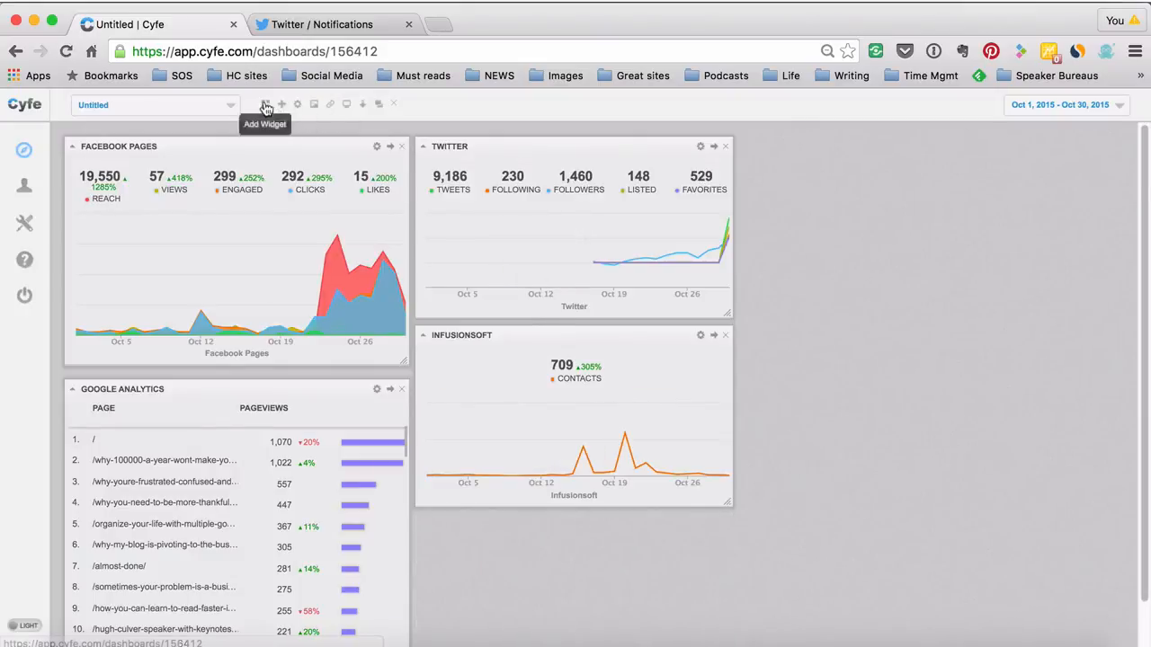
left_click(265, 105)
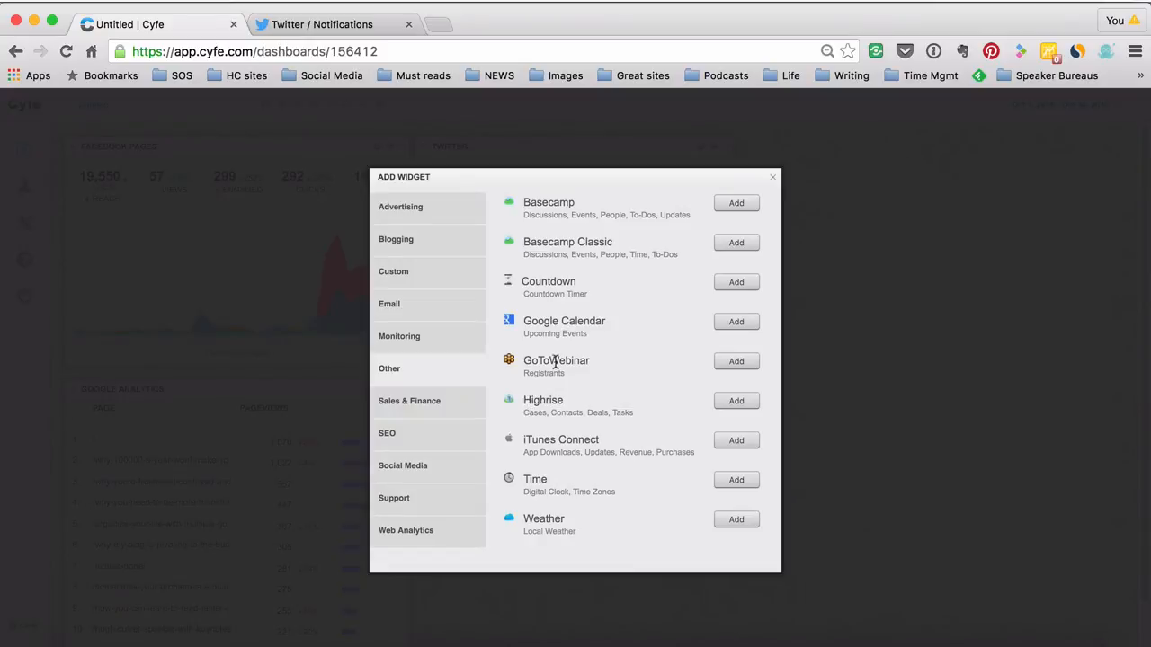
left_click(735, 518)
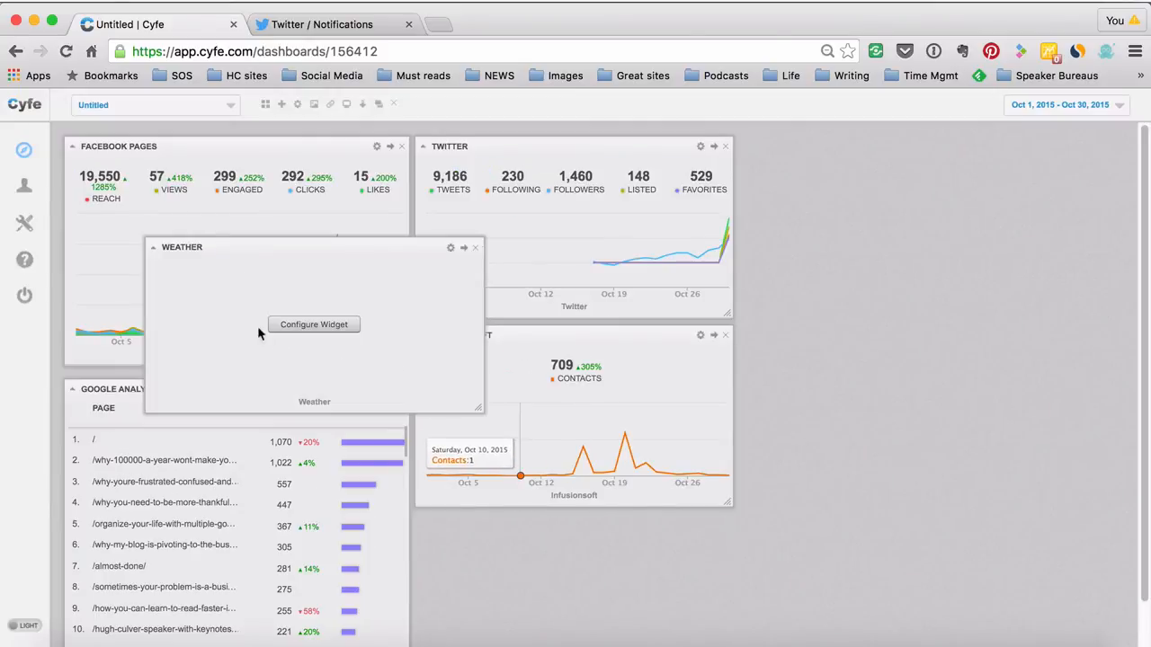
Step: Set the Weather widget's location to Kelowna, BC and save it
left_click(313, 324)
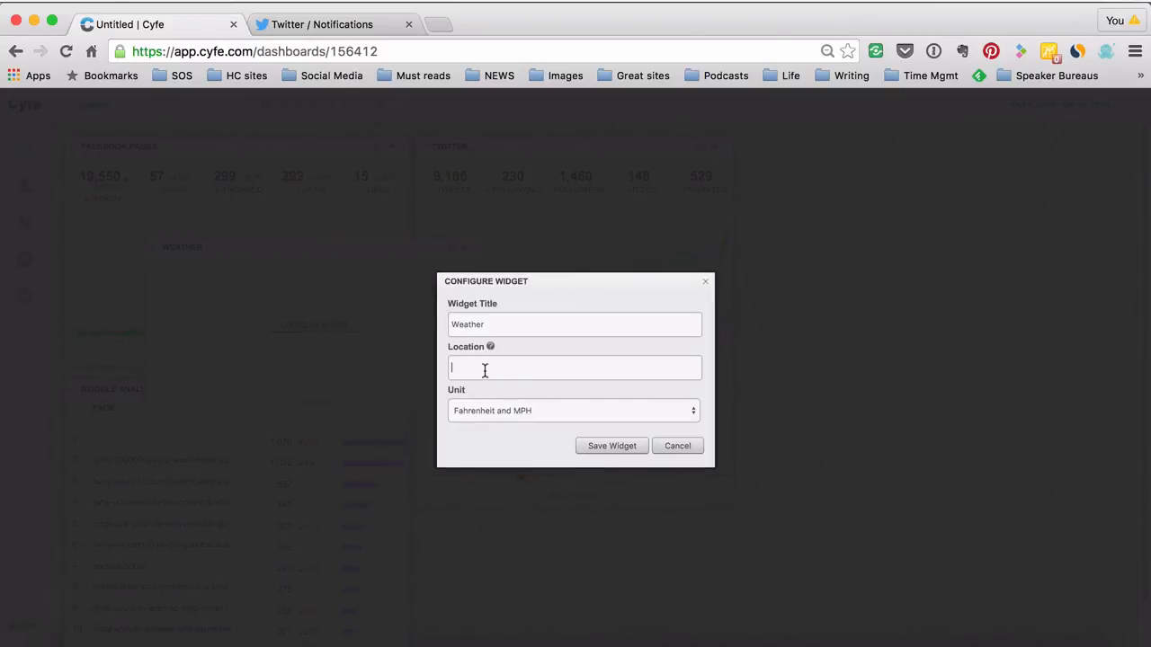
type("kelowna")
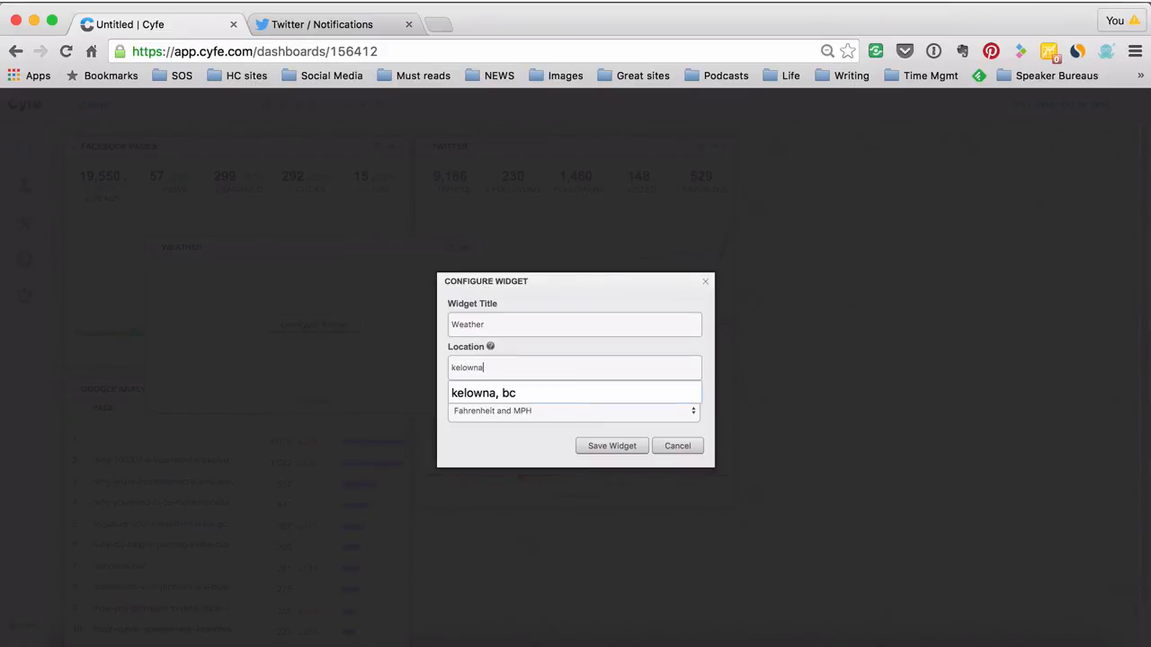
left_click(484, 393)
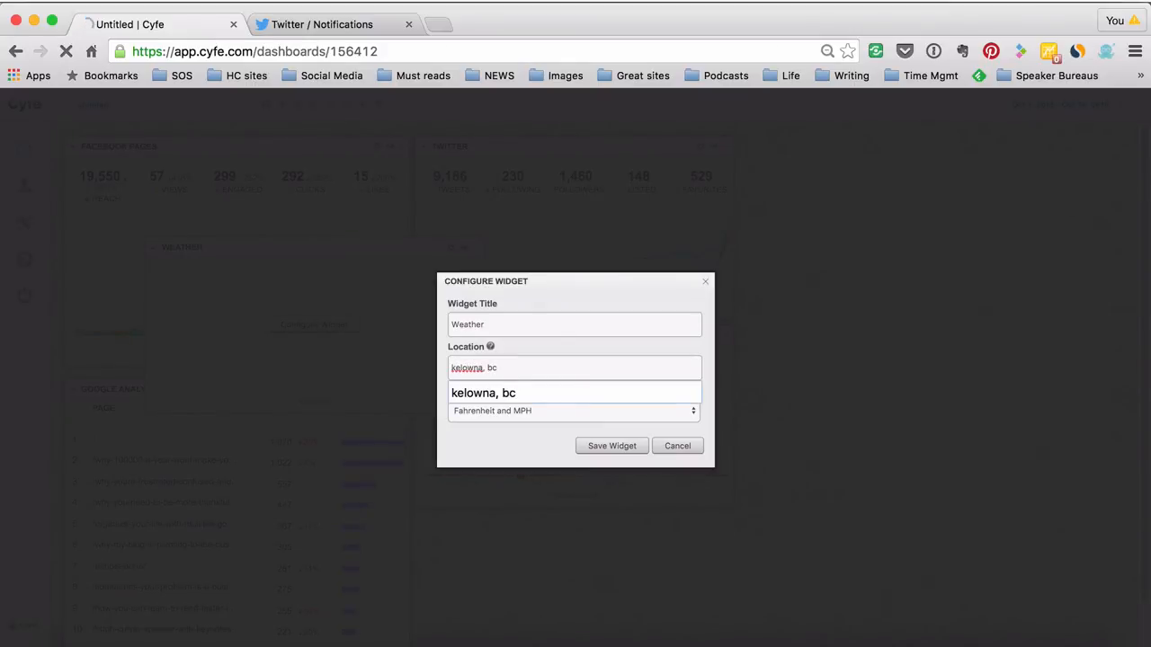
left_click(611, 446)
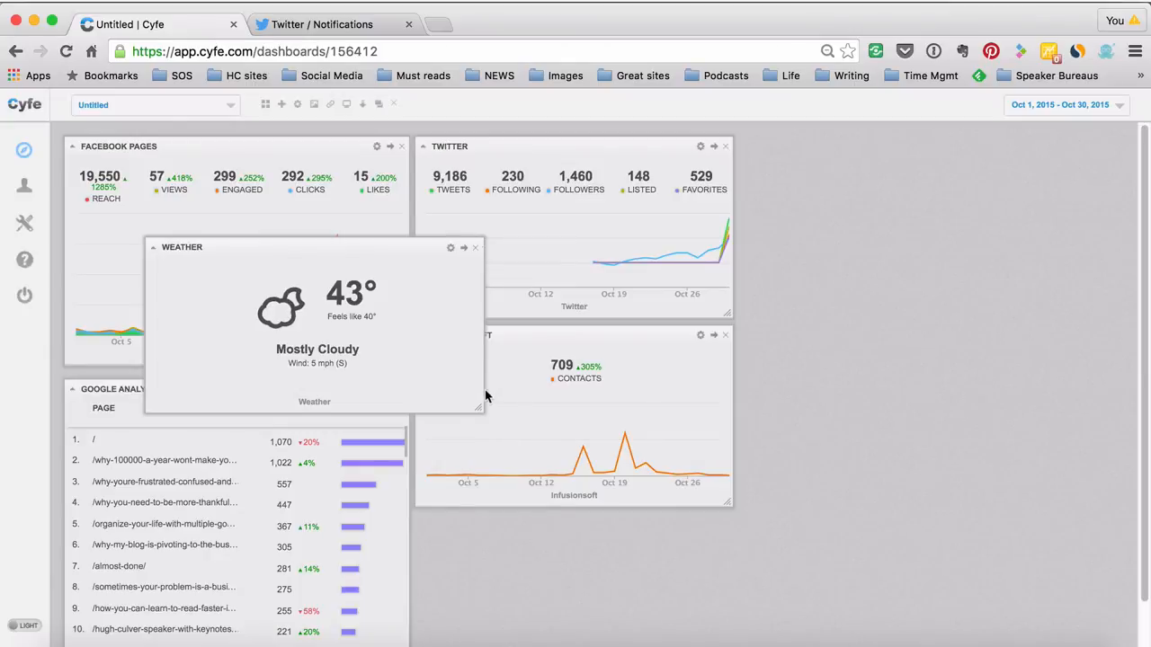
mouse_move(355, 253)
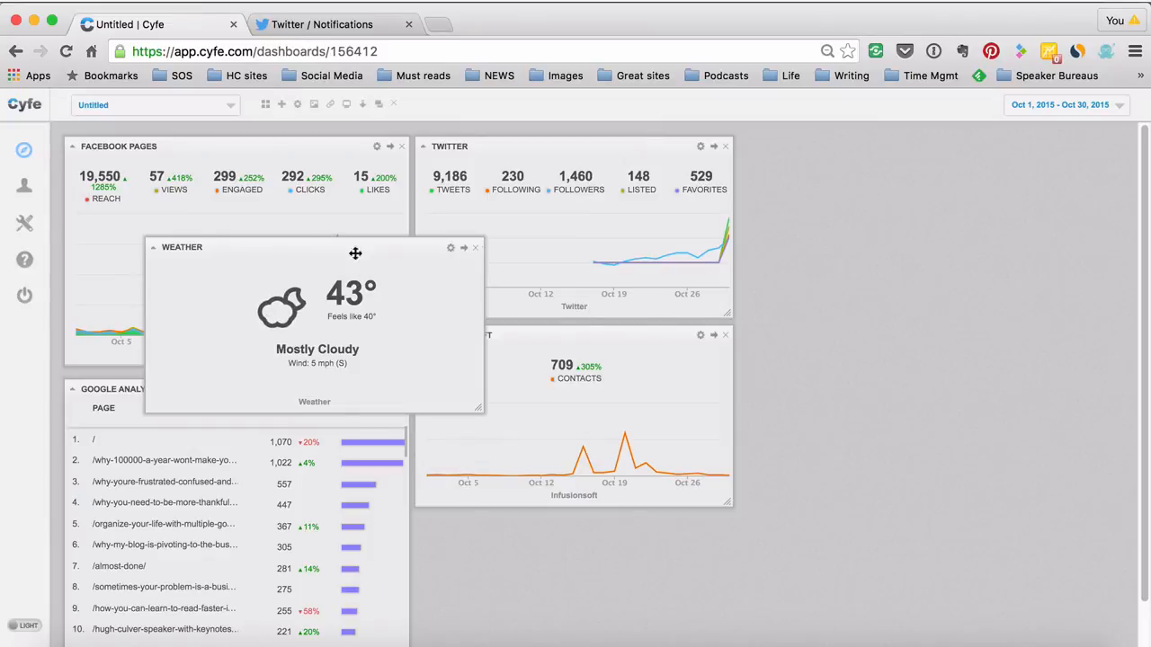
mouse_move(341, 344)
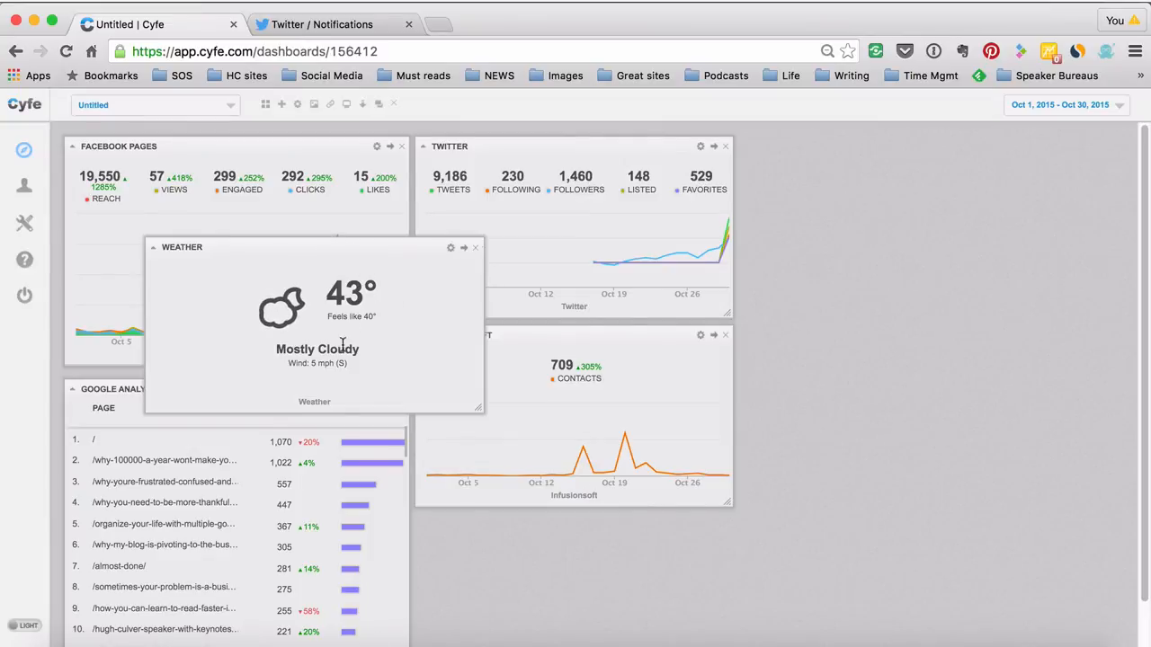
Step: Move the Weather widget below Infusionsoft, then remove it
left_click_drag(314, 247, 580, 524)
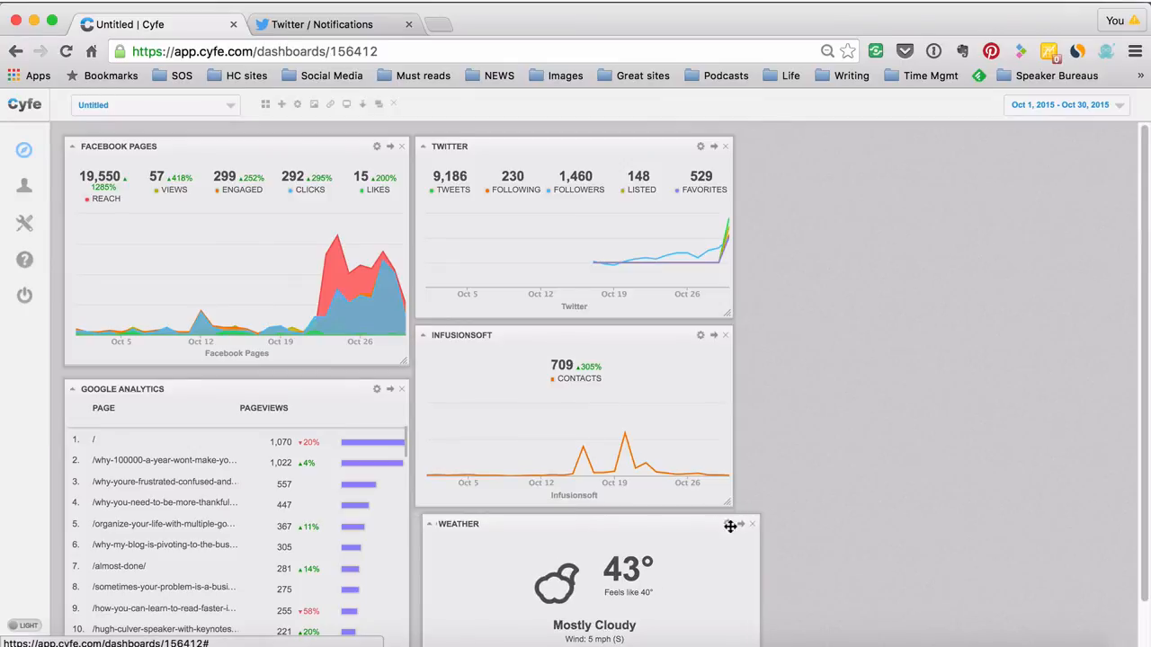
left_click(752, 524)
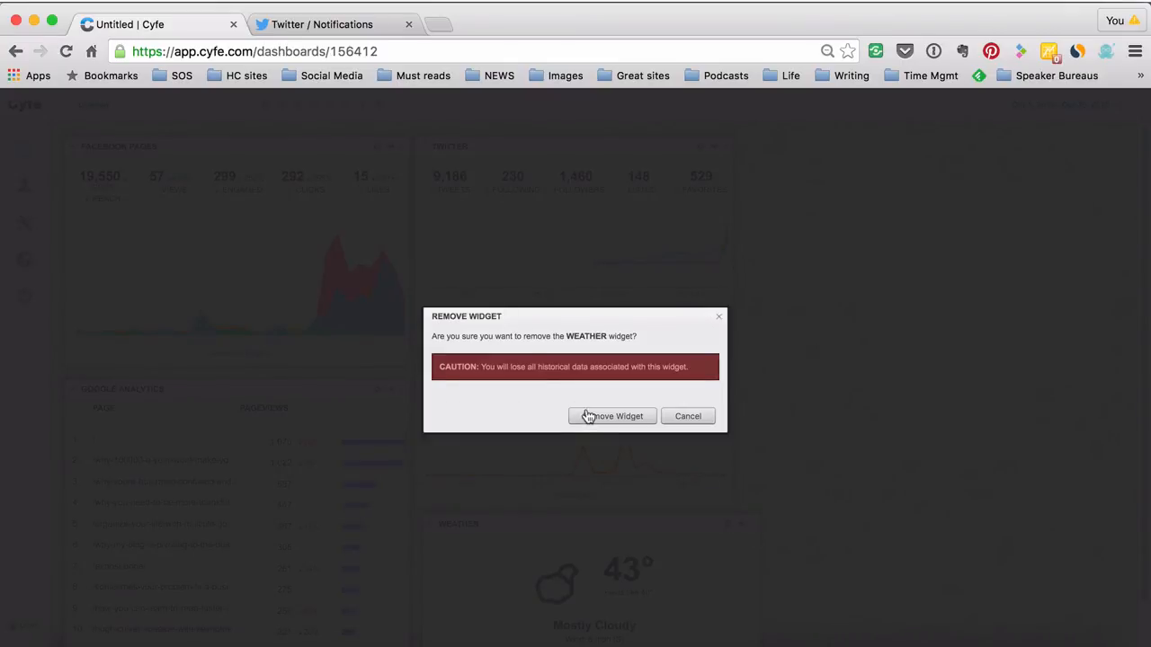
left_click(613, 416)
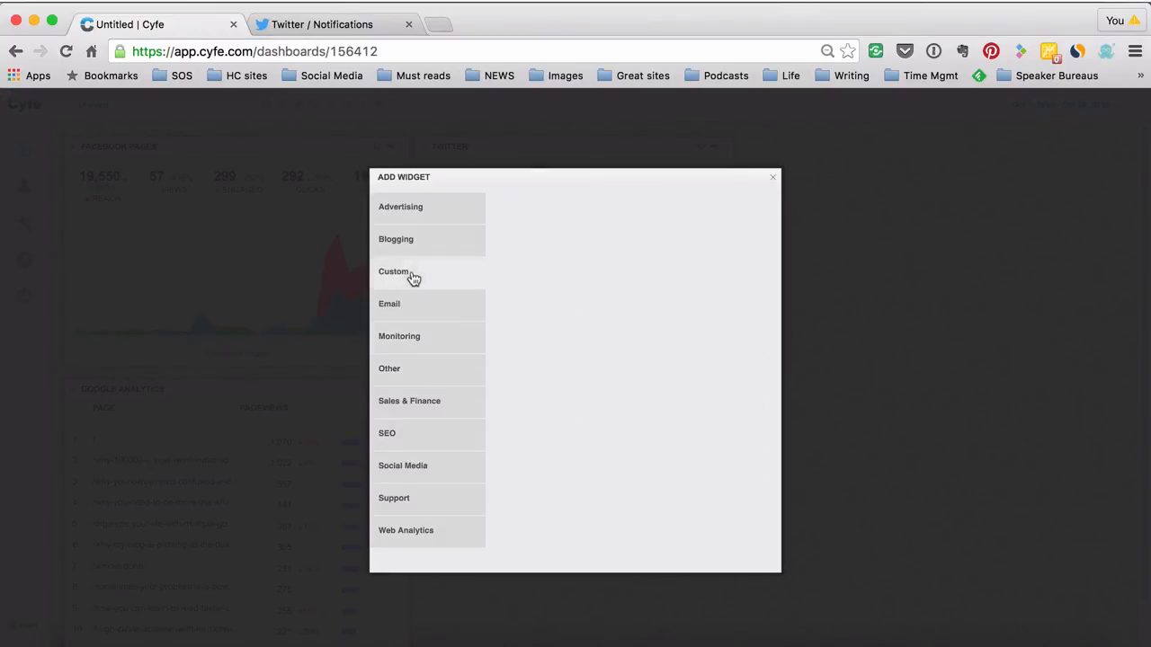
Step: Browse the Custom, Sales & Finance and Monitoring categories, returning to Custom widgets
left_click(392, 271)
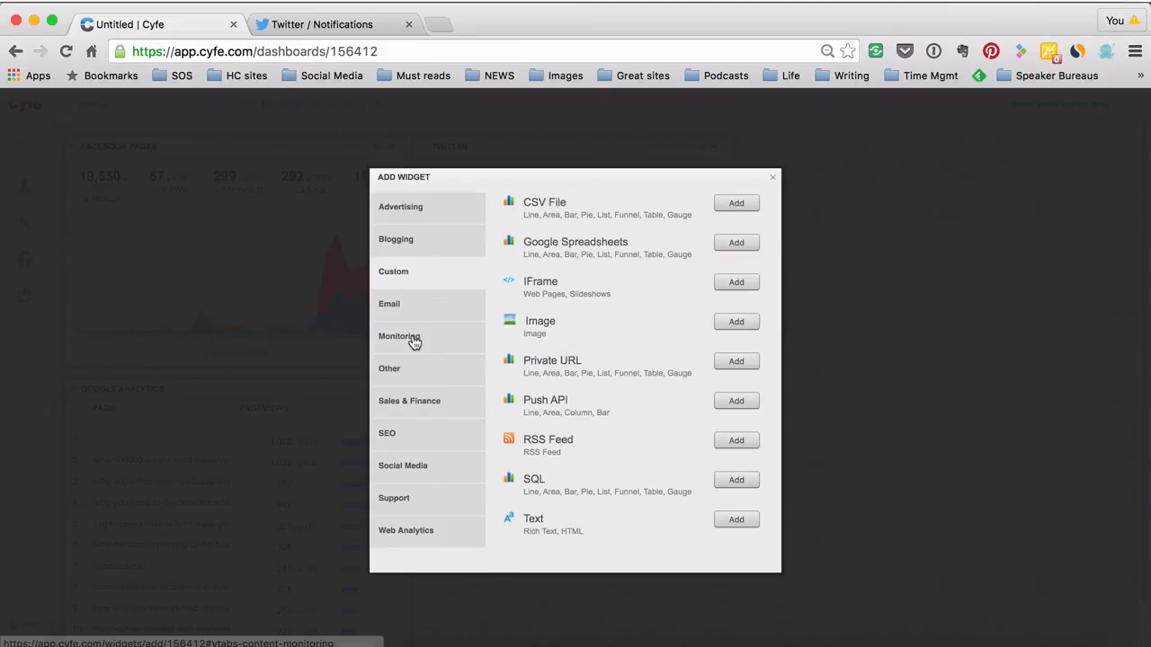
left_click(409, 400)
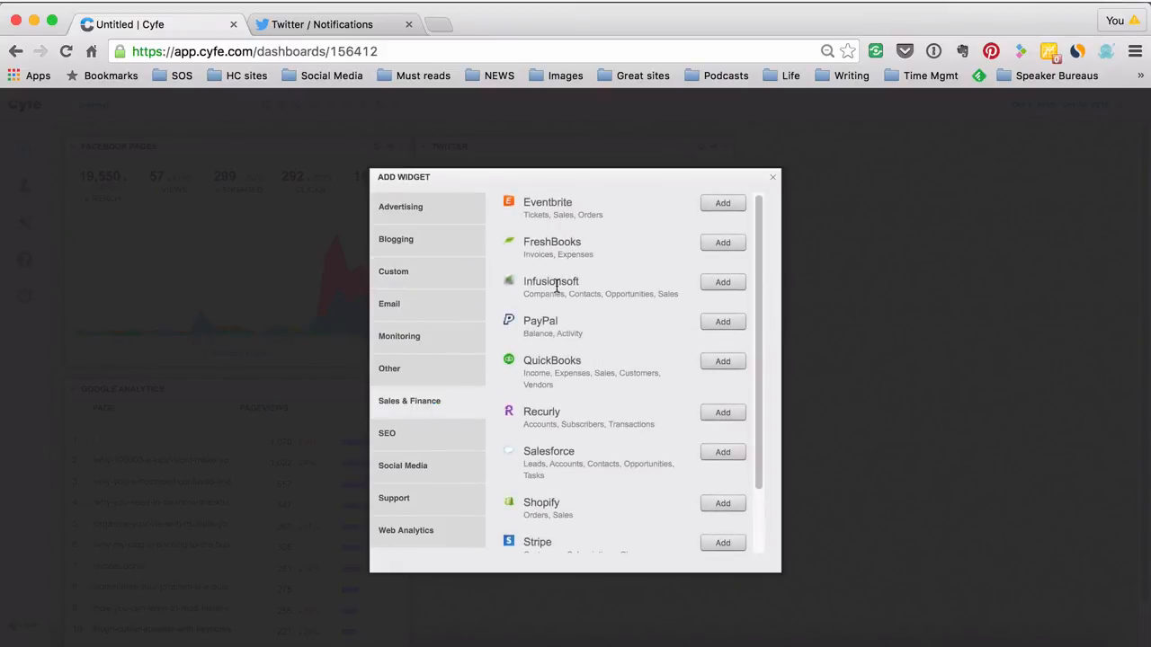
scroll("down", 3)
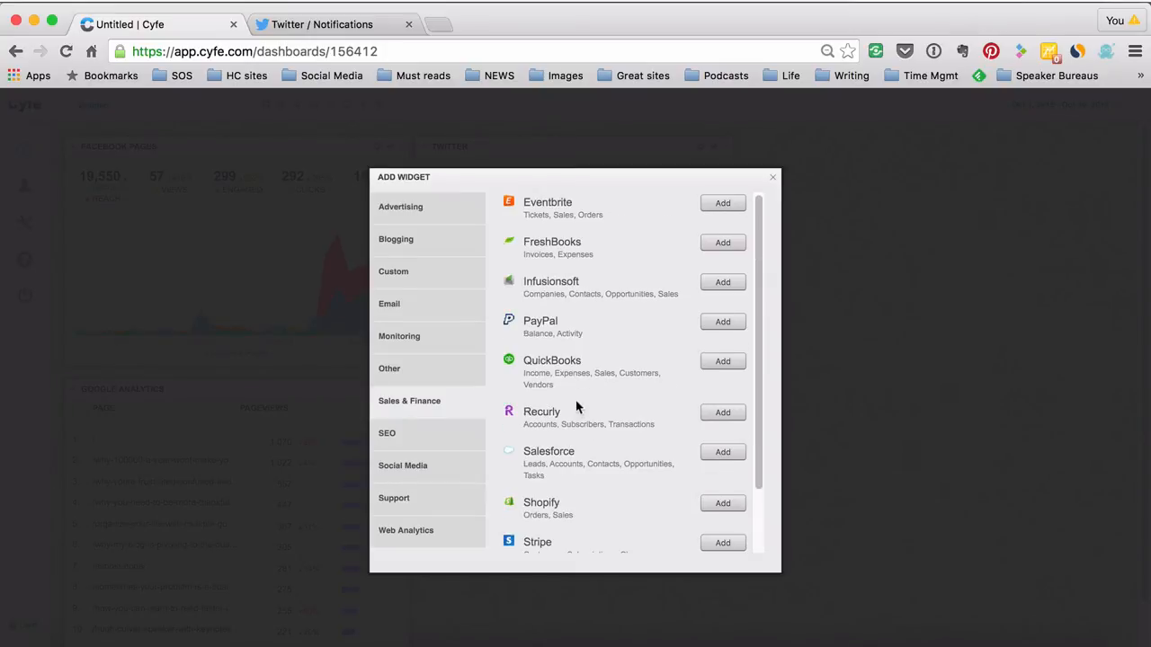
mouse_move(391, 376)
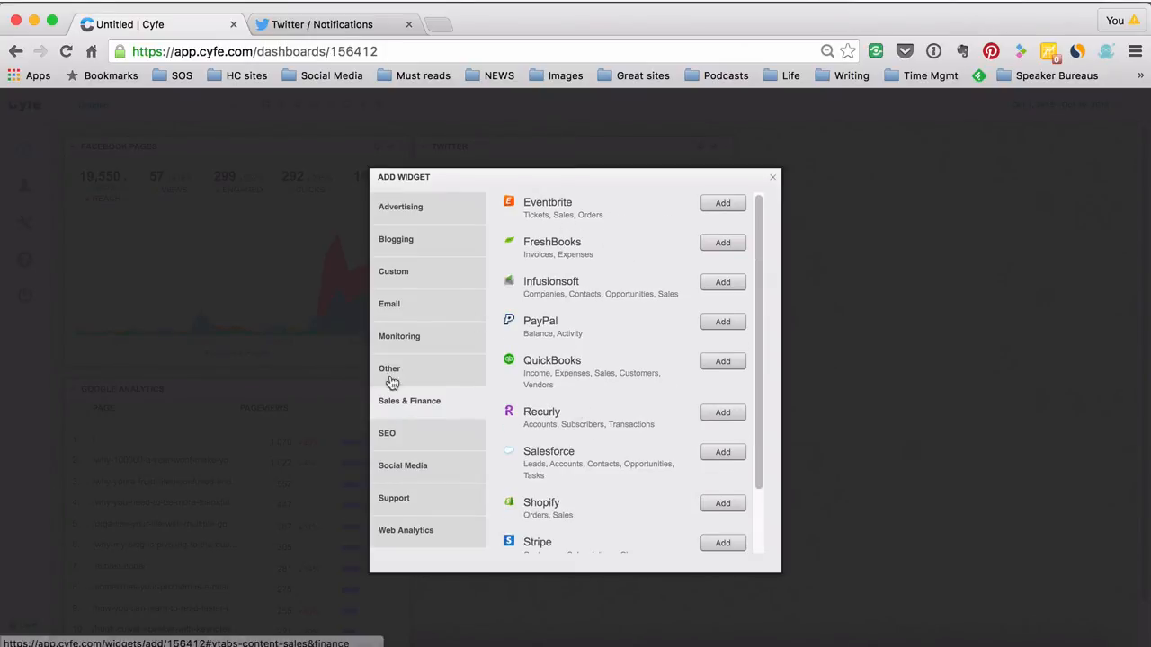
left_click(389, 368)
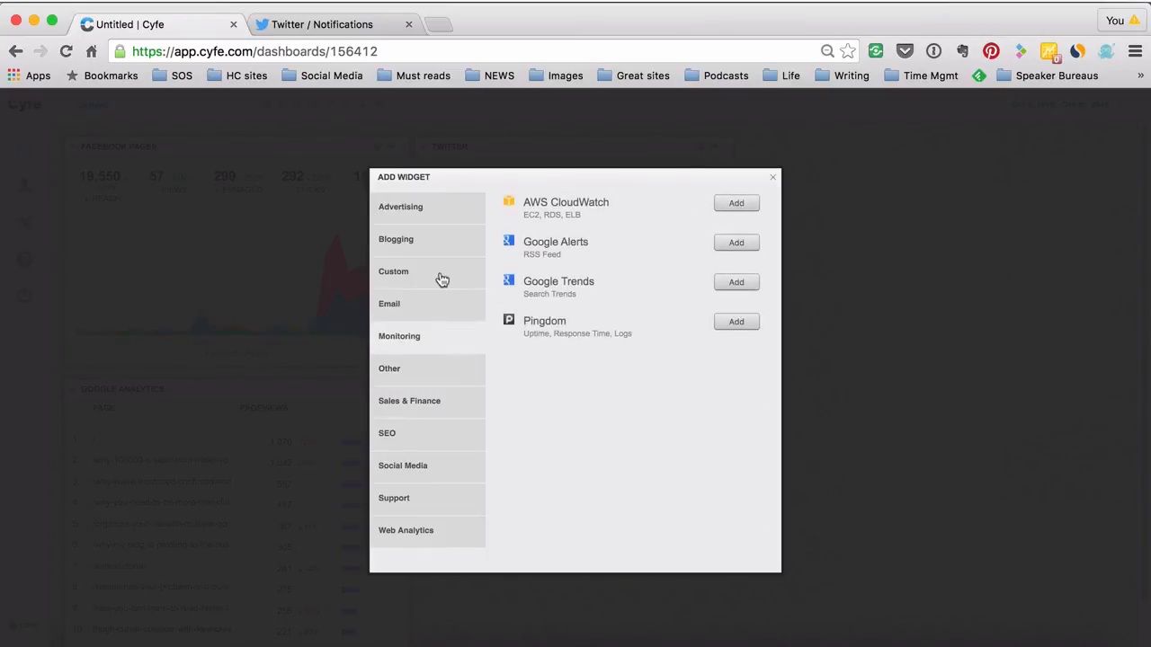
left_click(393, 271)
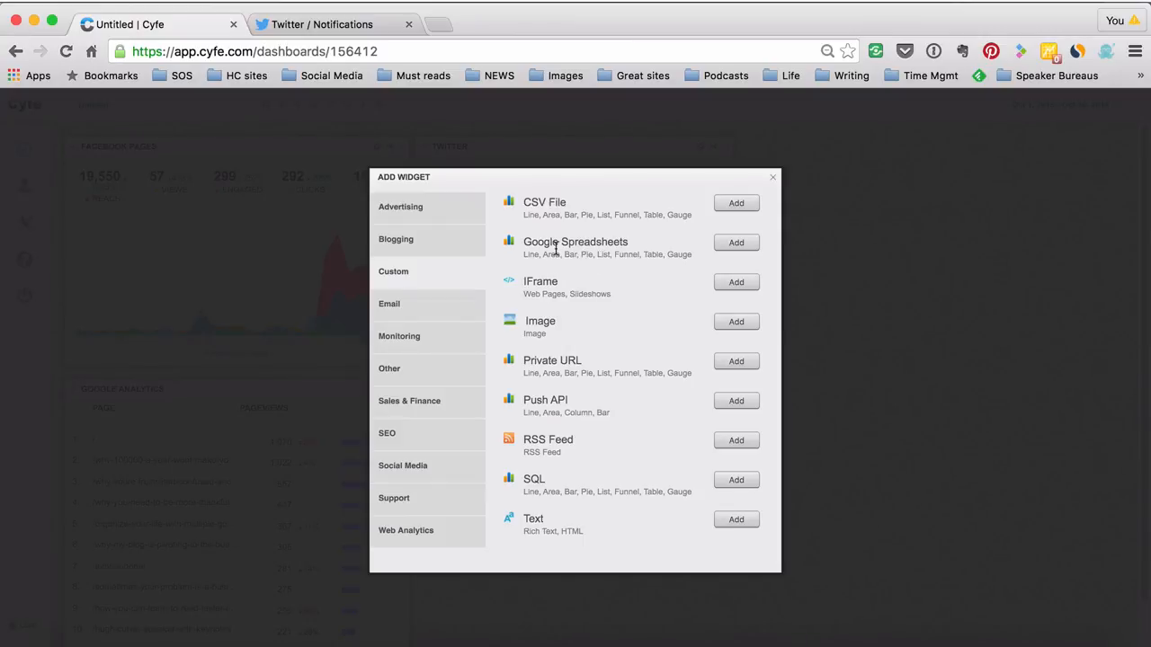
mouse_move(555, 343)
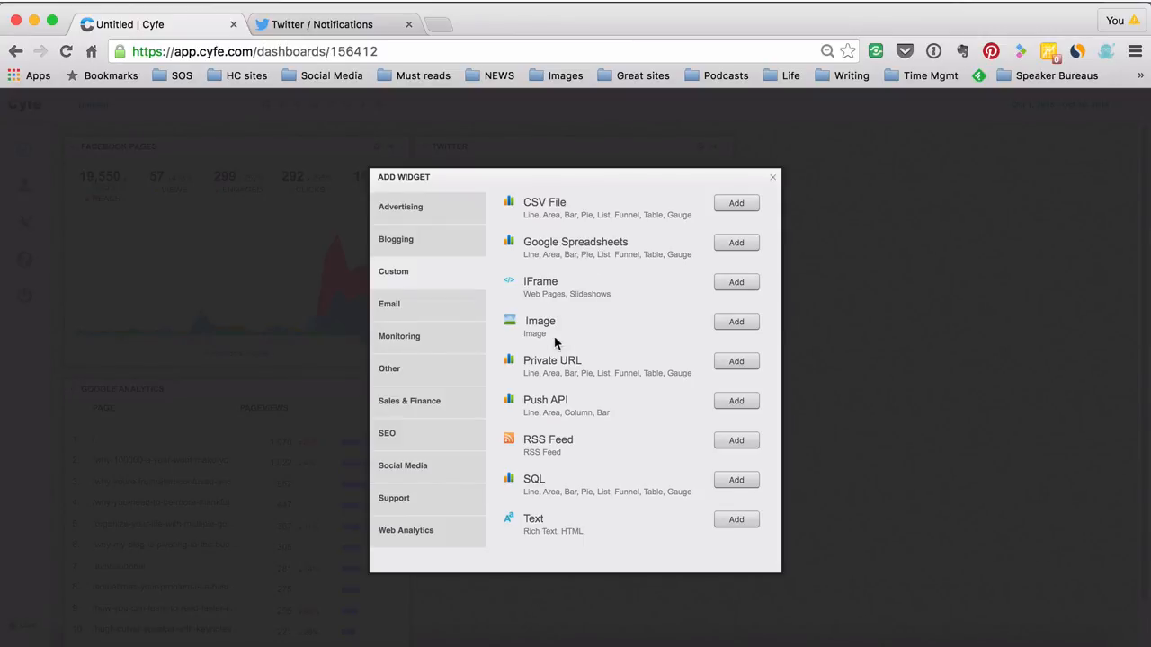
mouse_move(735, 322)
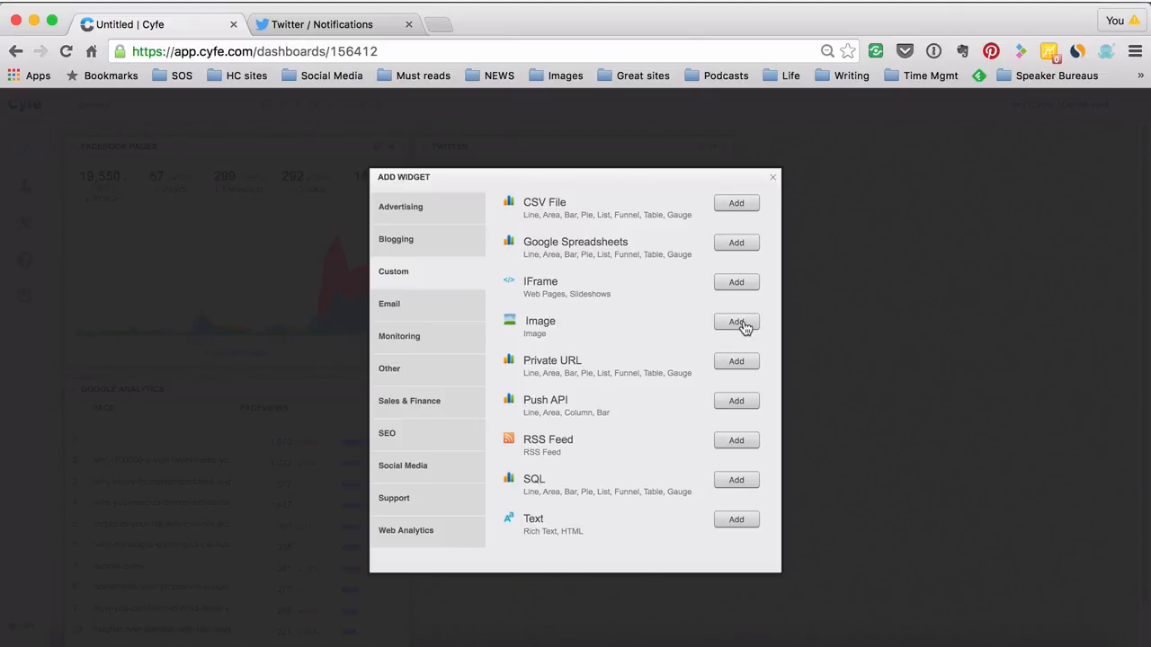
Step: Add an Image widget, open its settings and choose the family photo file to upload
left_click(736, 322)
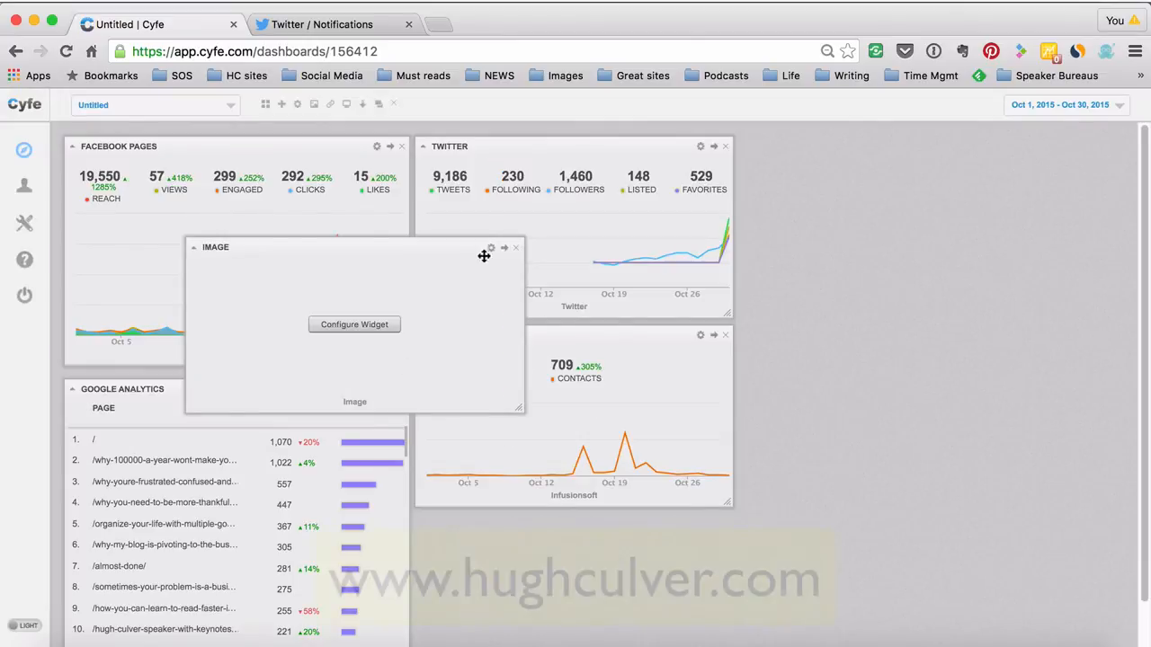
left_click(354, 324)
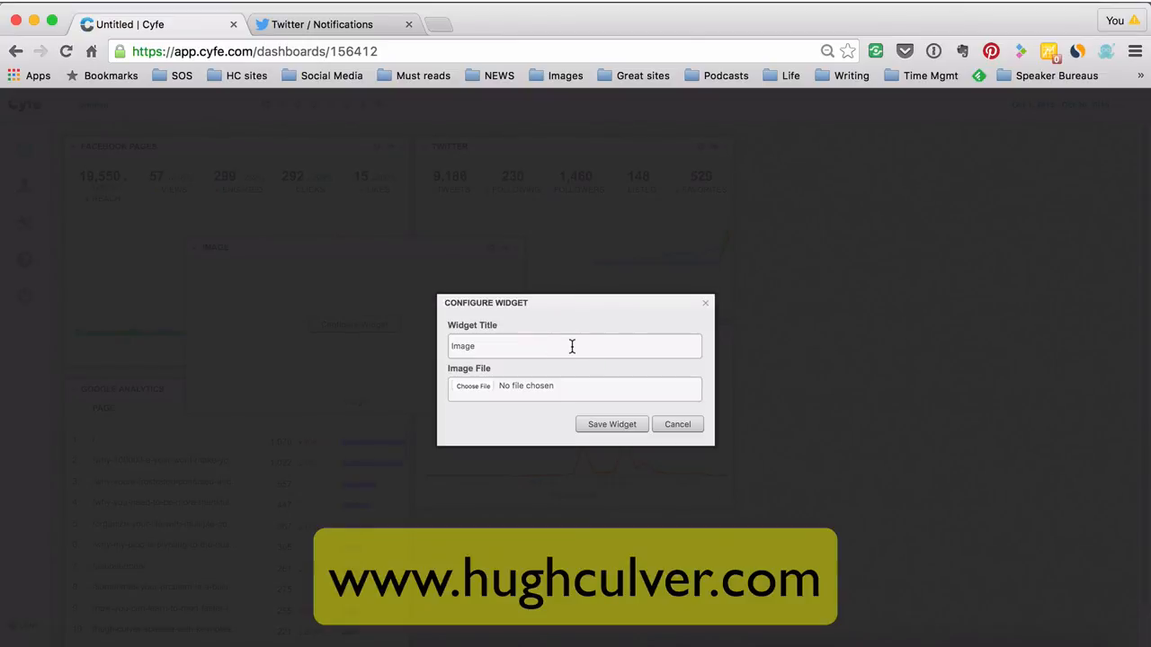
left_click(472, 386)
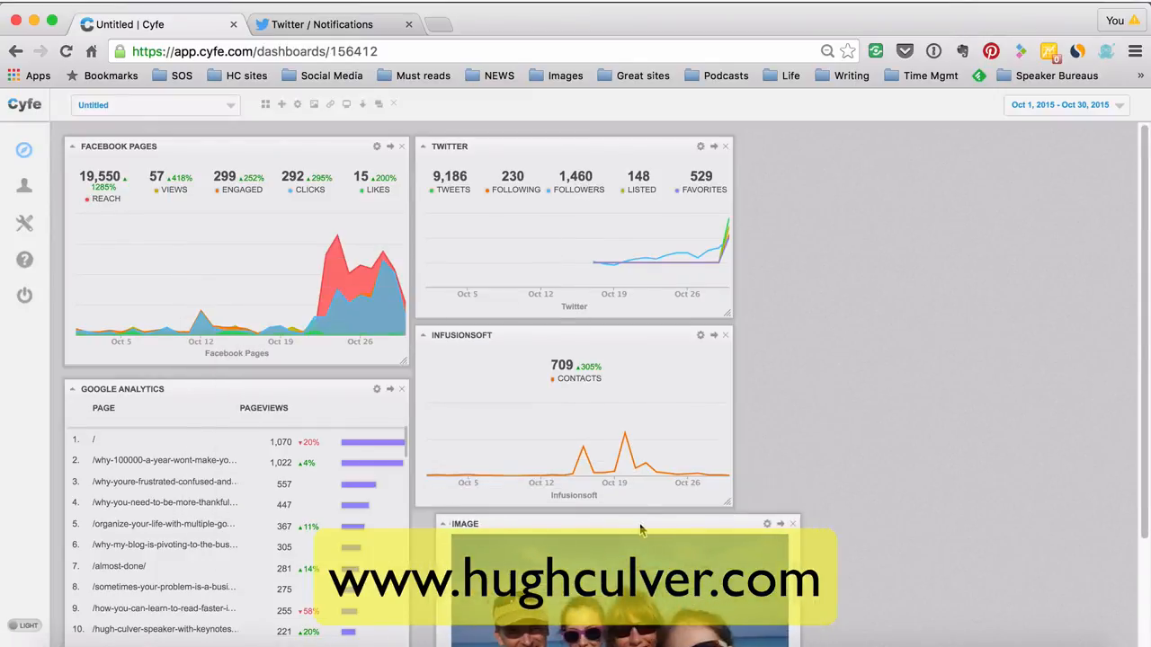
scroll("down", 3)
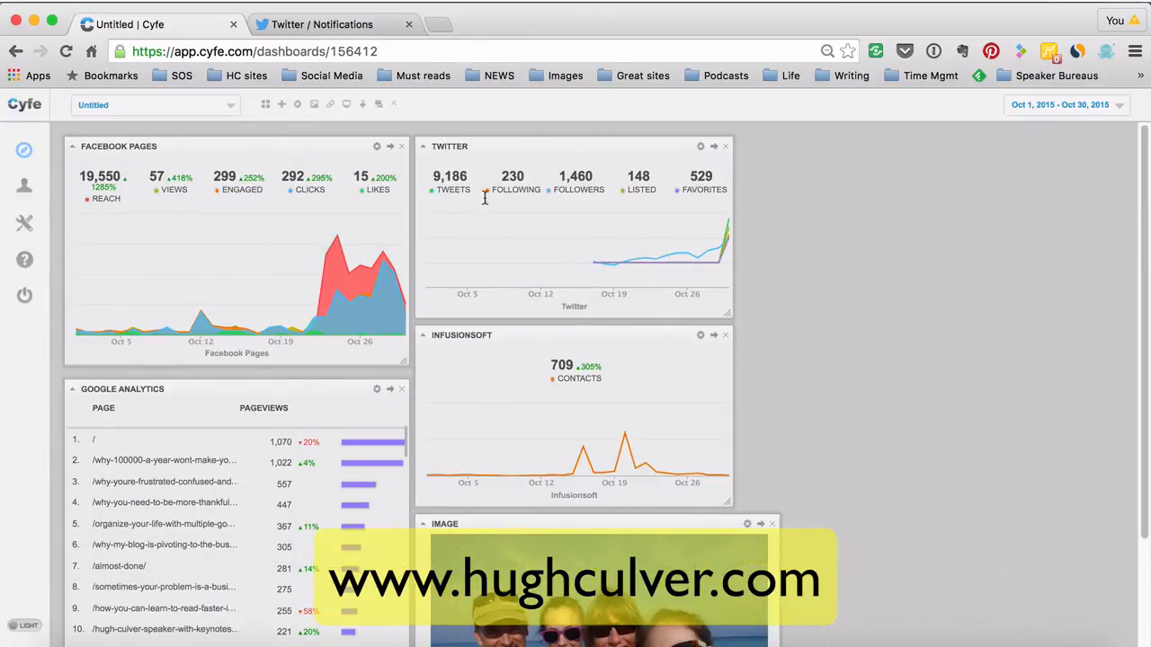
mouse_move(760, 276)
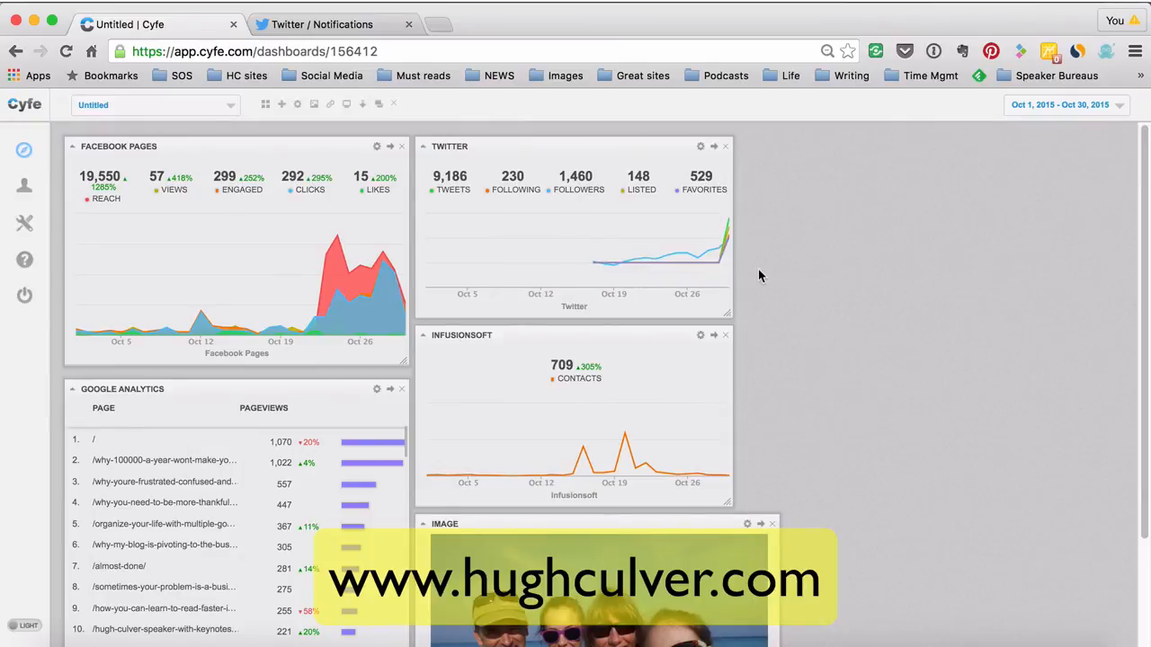